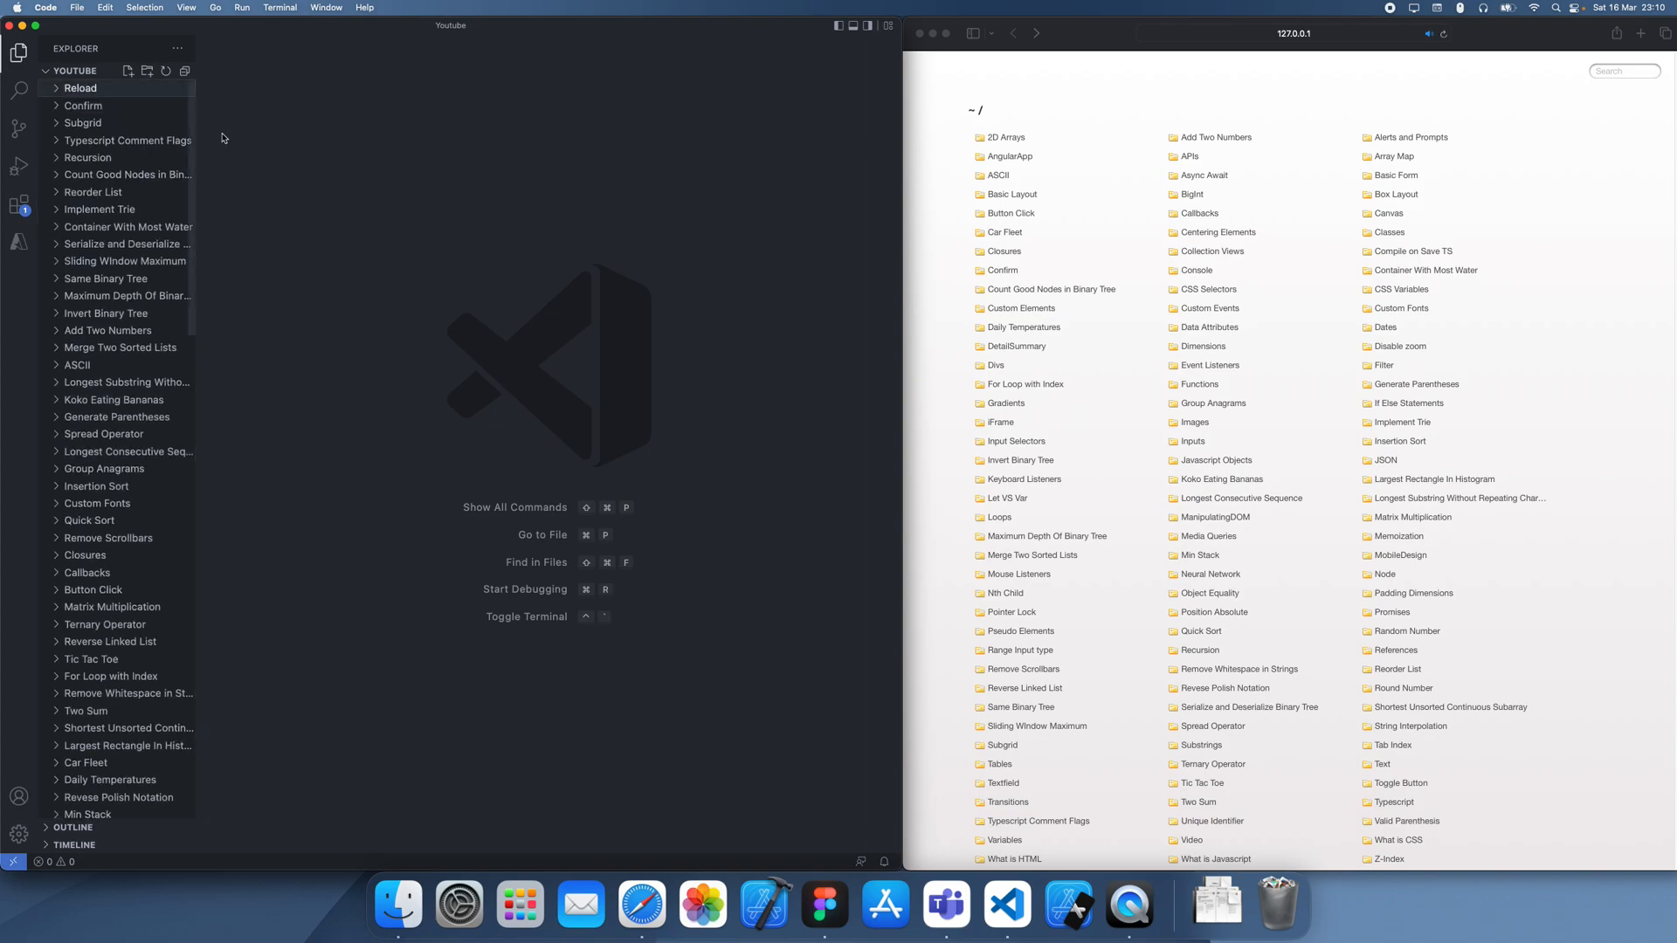
Step: Create index.html and script.js in a Reload folder, and add a Reload button with id 'reload'
text(script.js)
text(<button></button>)
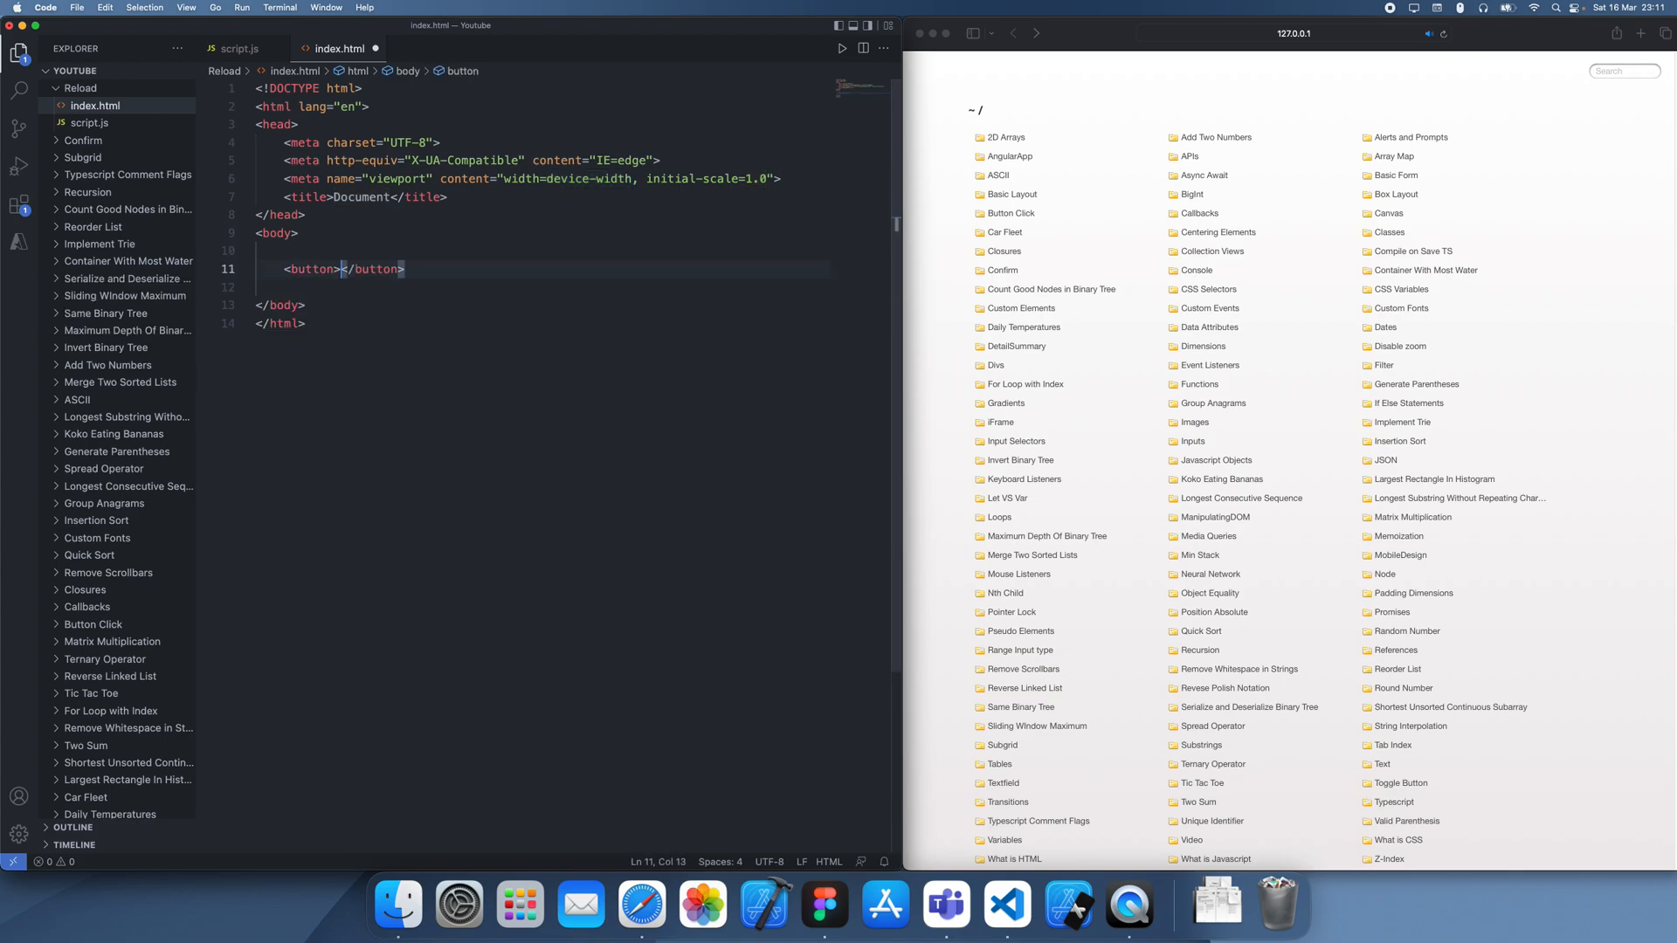
text(Reload)
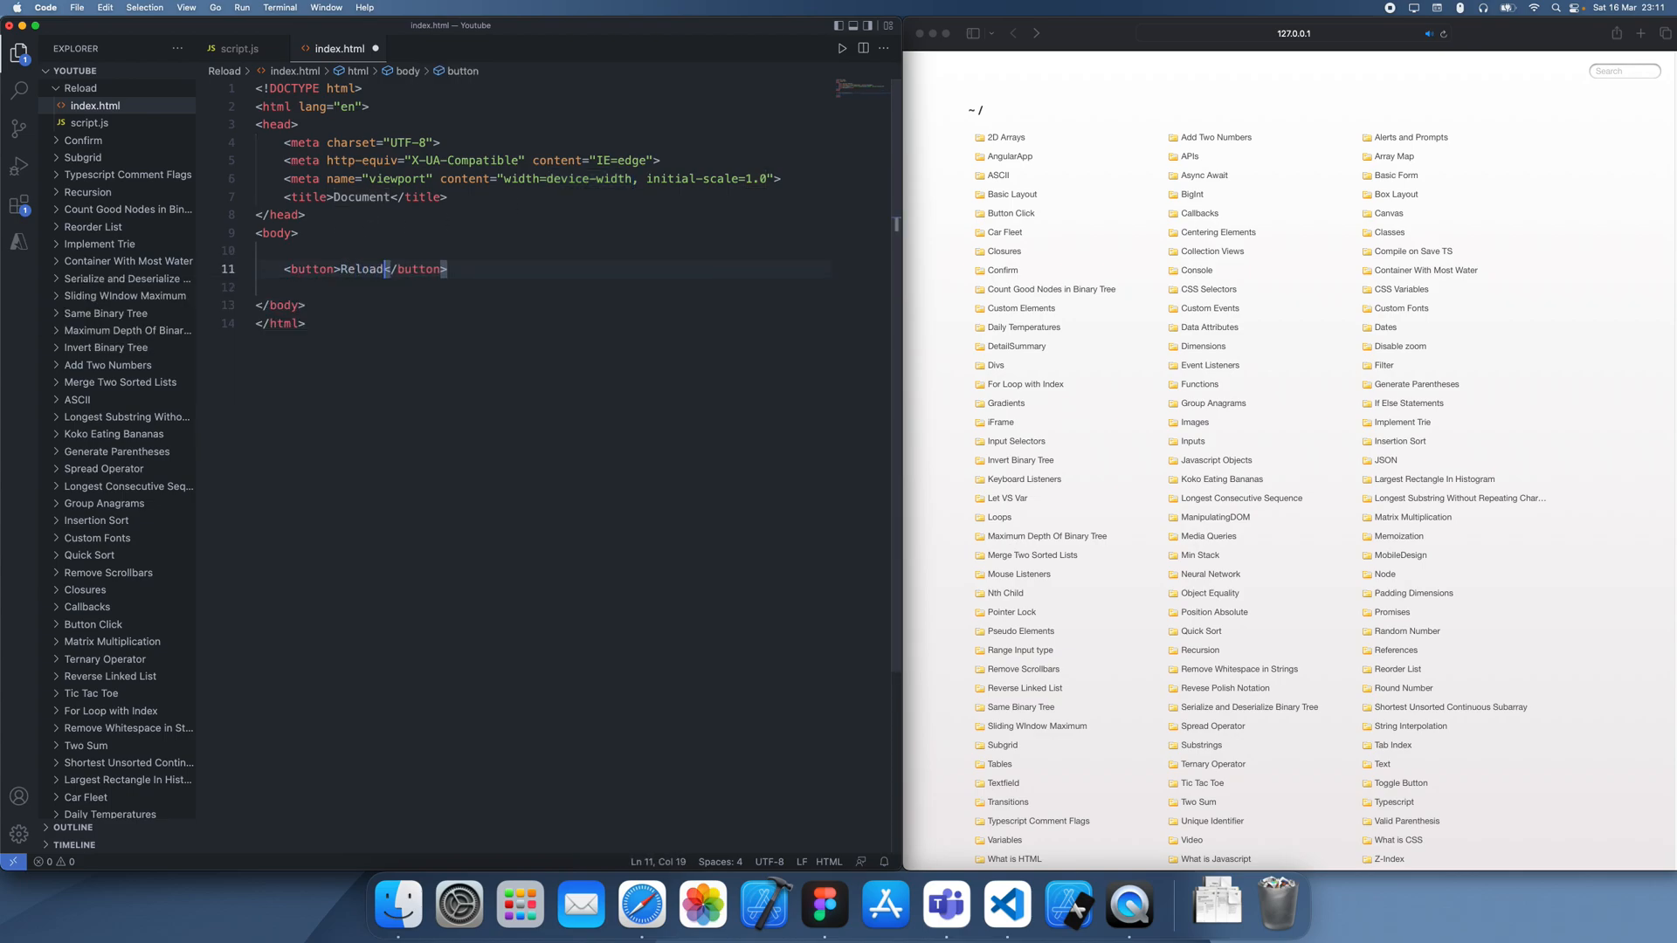
text(id="reload")
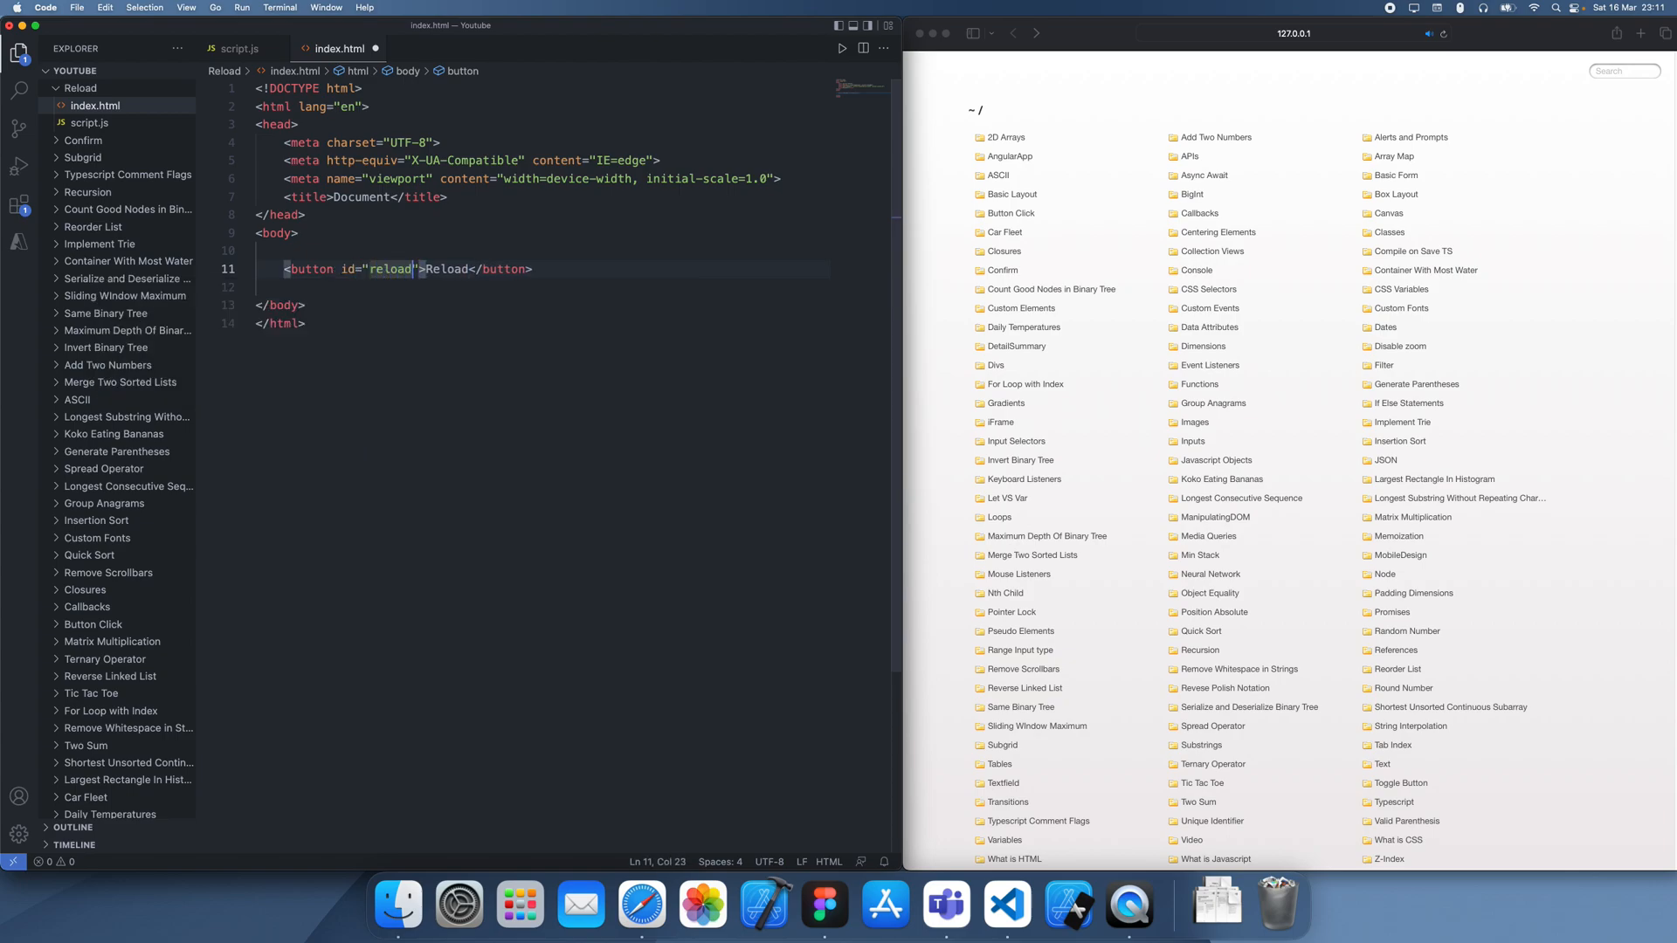
text(const)
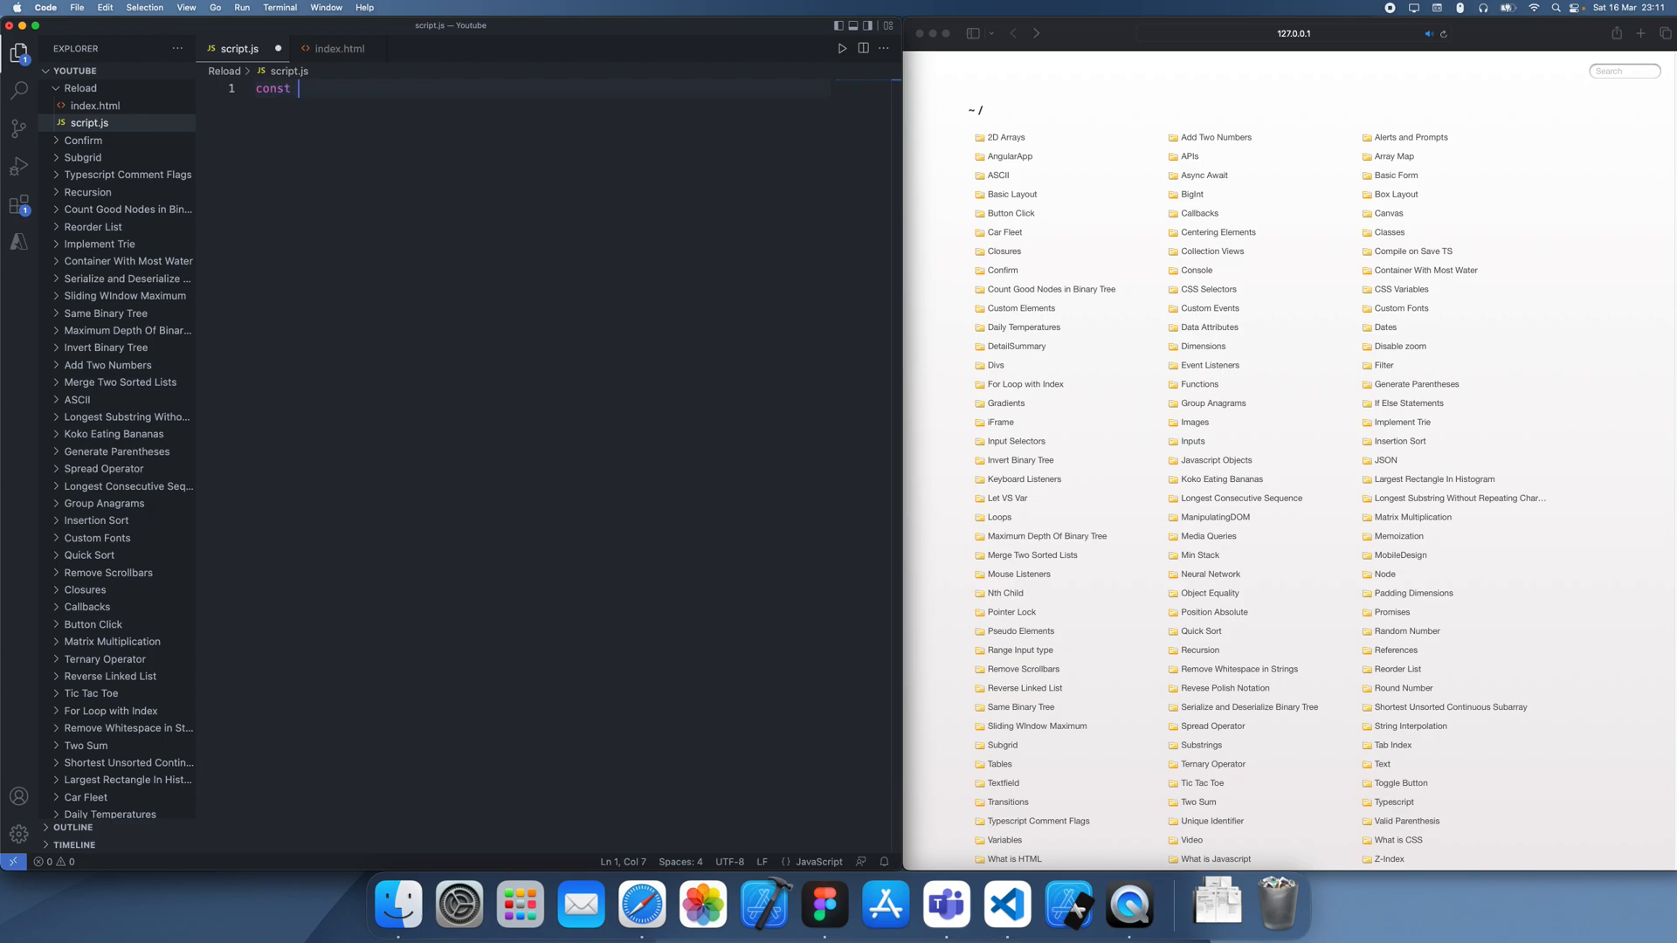
Step: In script.js, declare const button = document.getElementById("reload");
text(button)
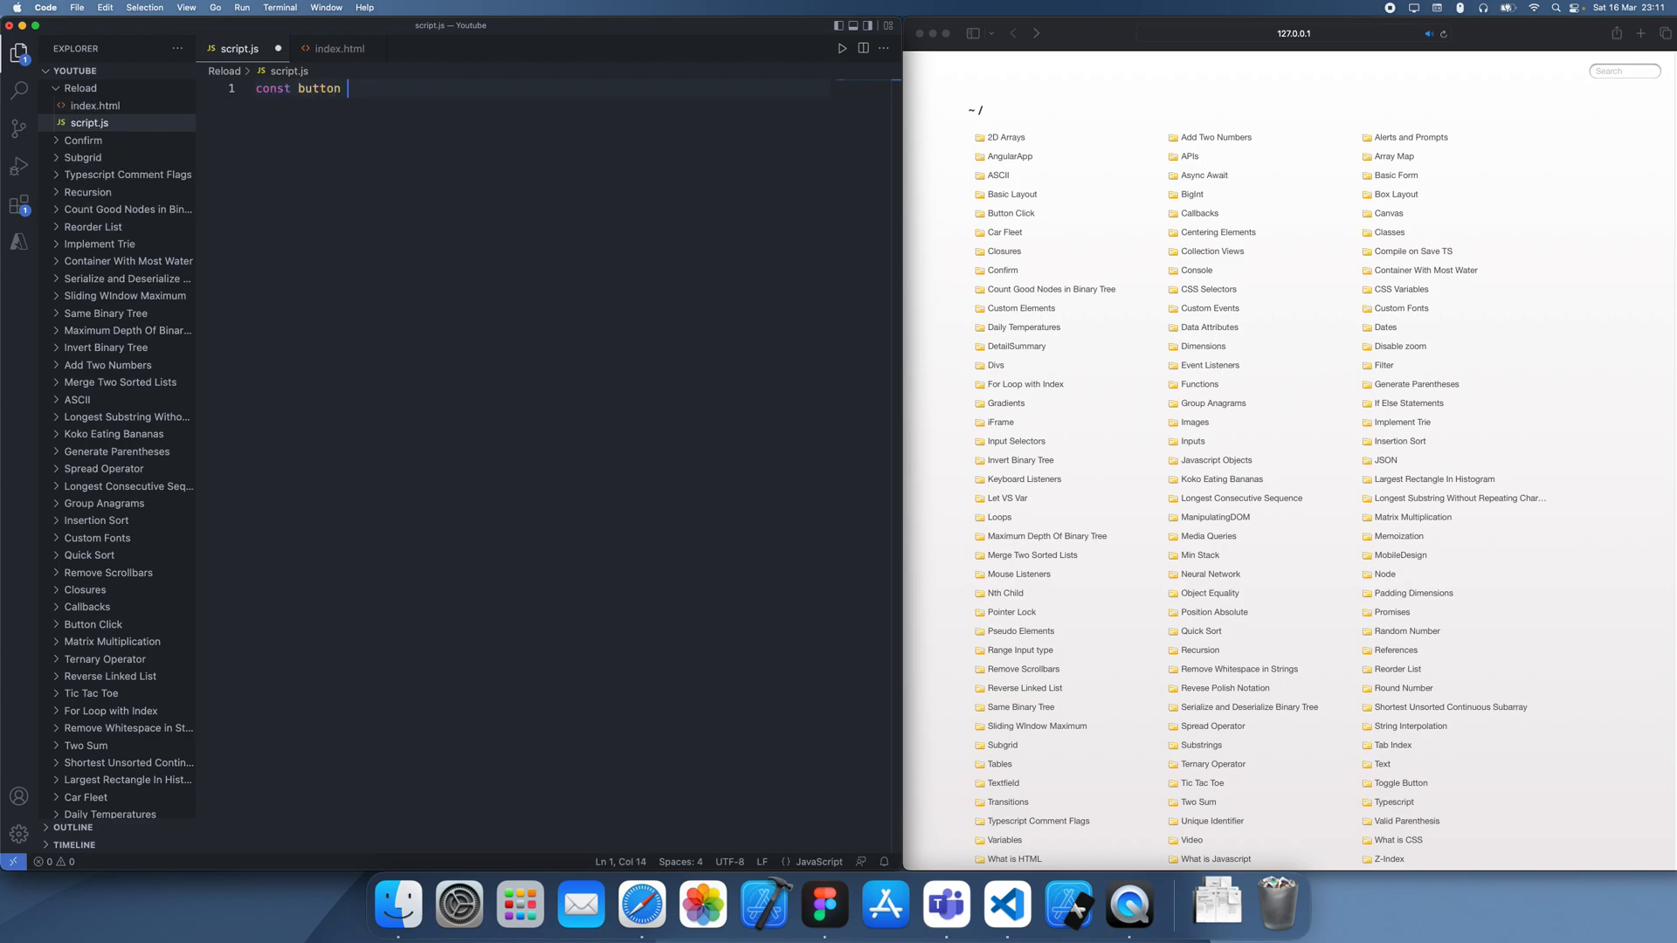
text(= document.getElementById(")
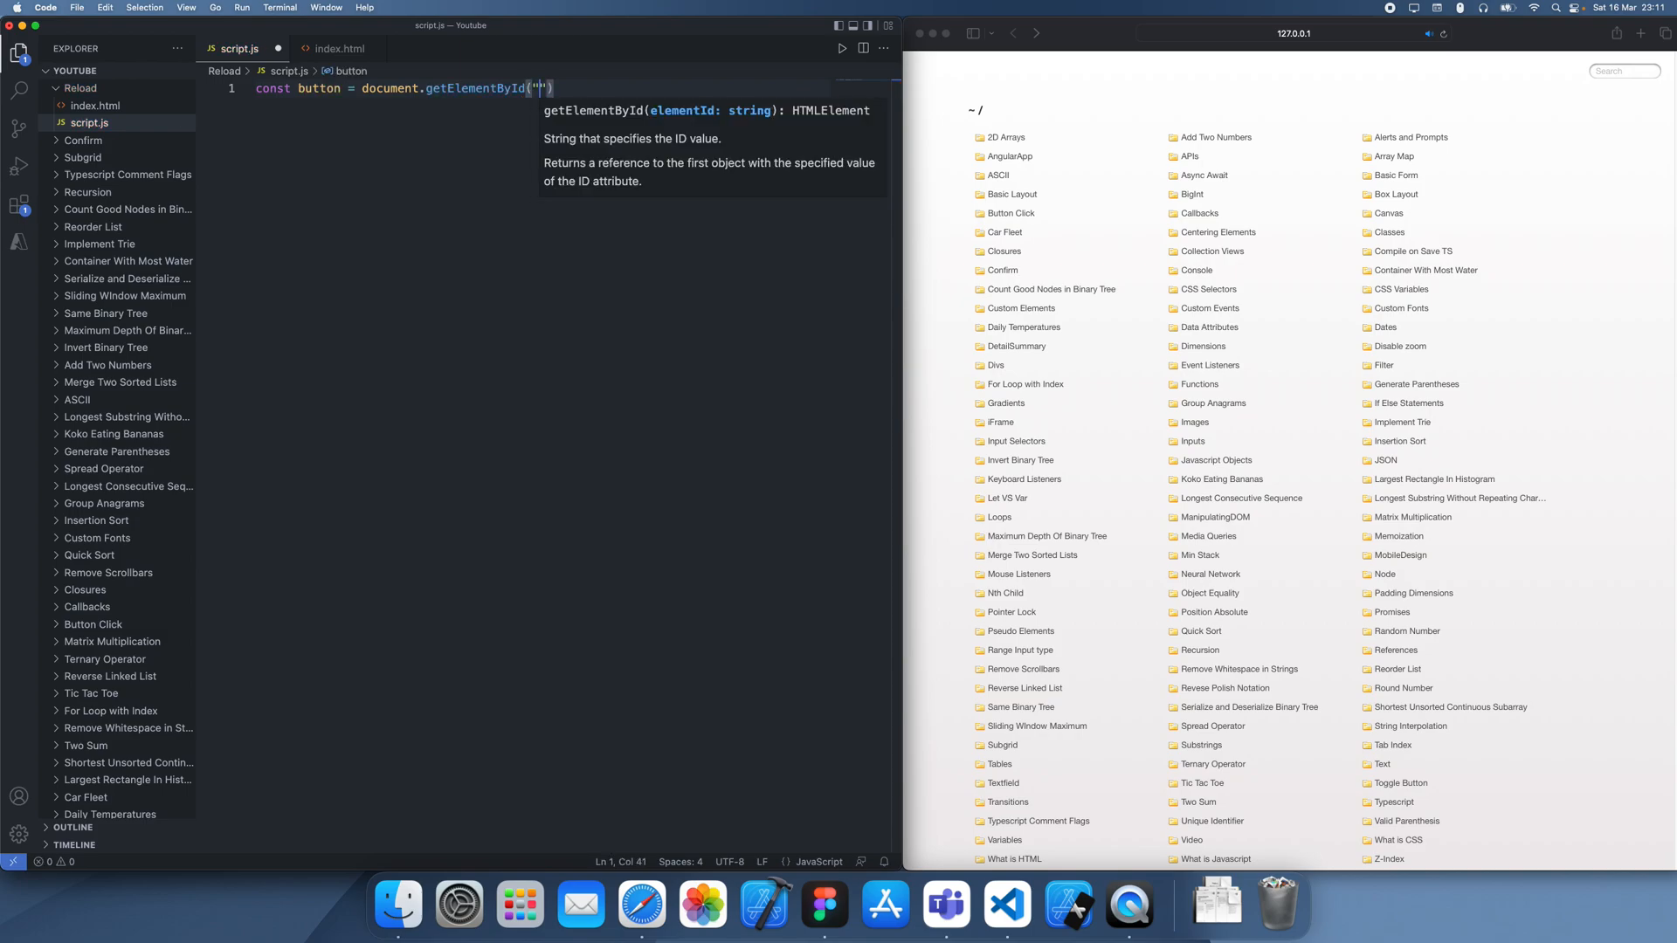
text(reload;)
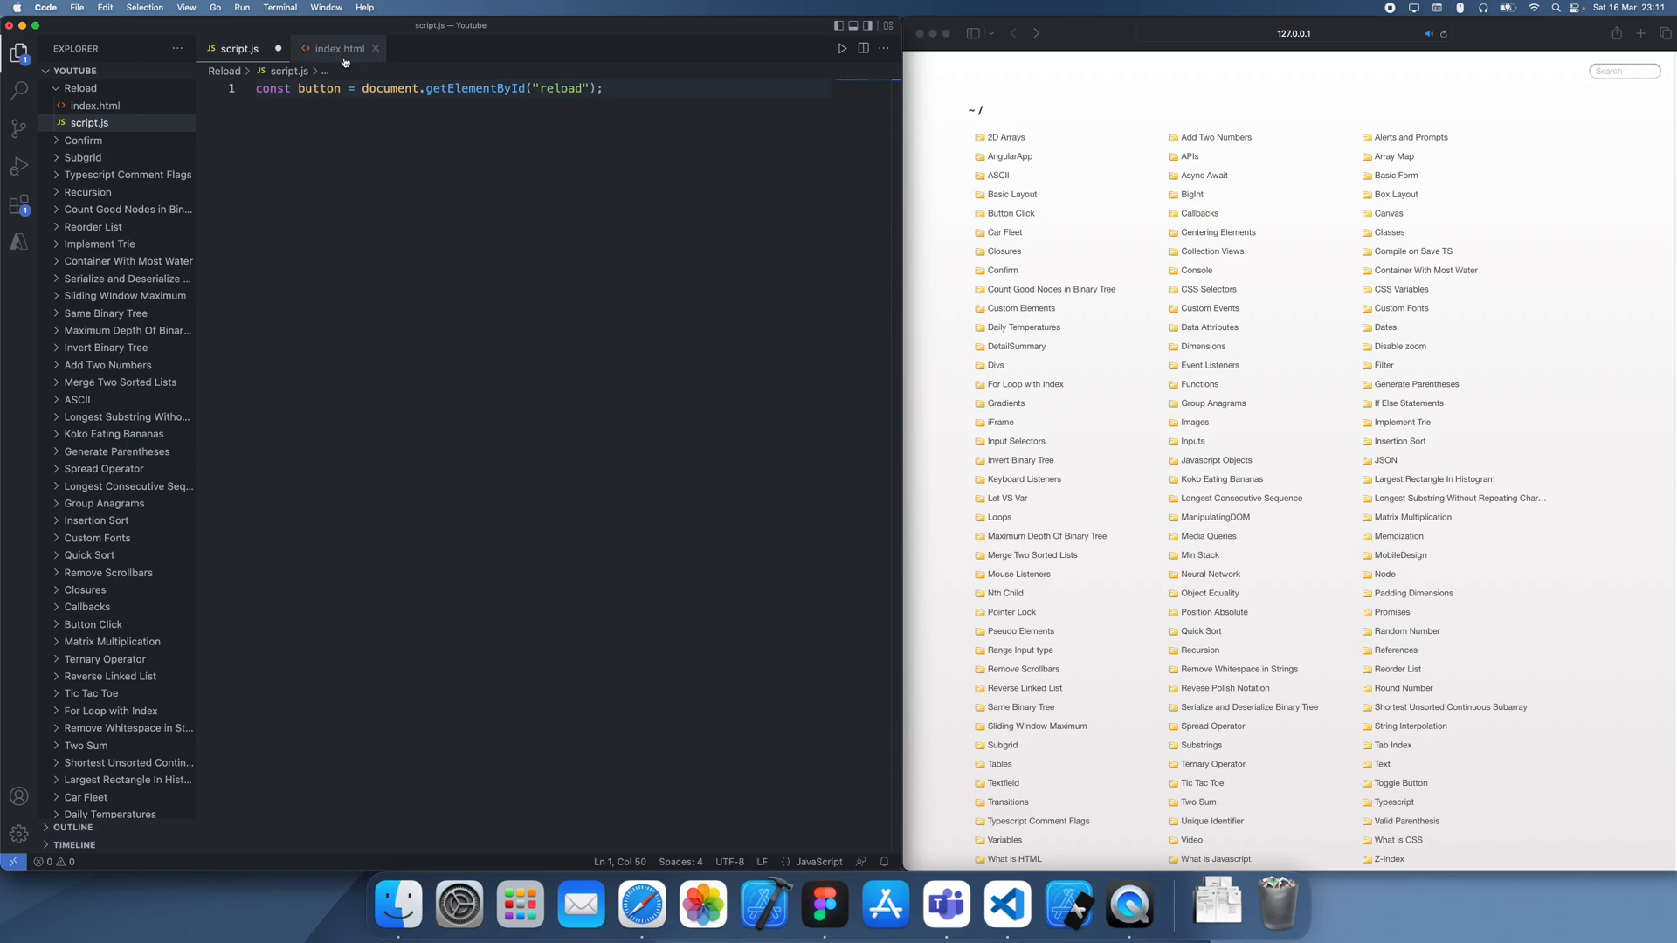
Step: Add <script src="script.js"></script> to index.html's head and return to script.js
click(337, 48)
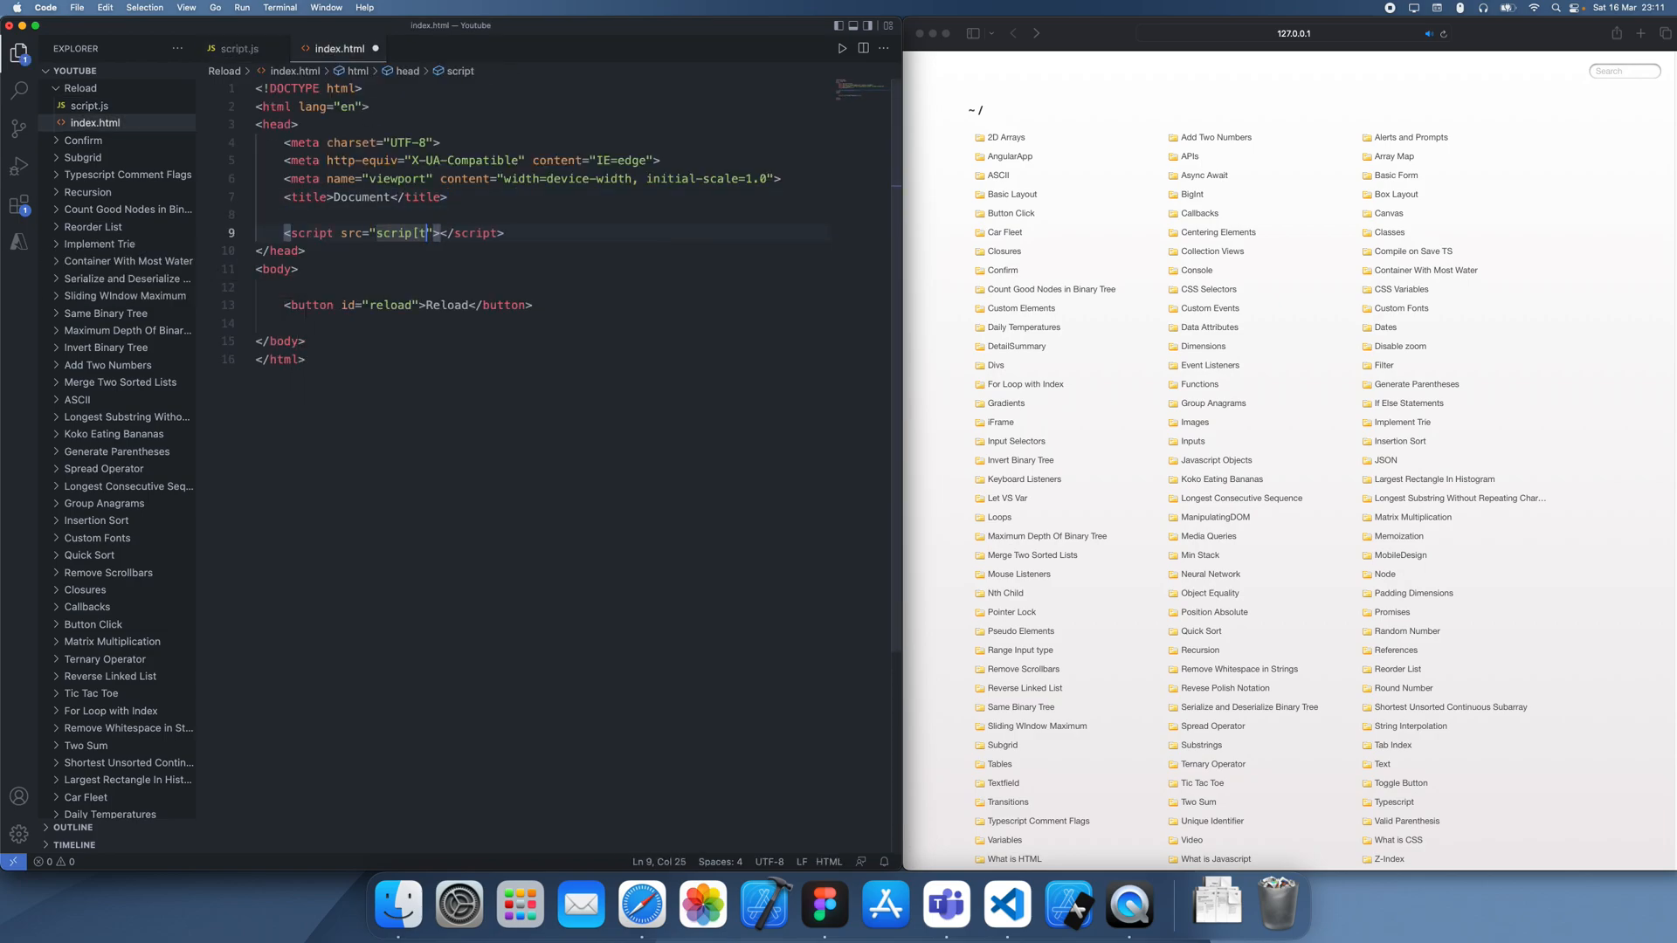
click(239, 48)
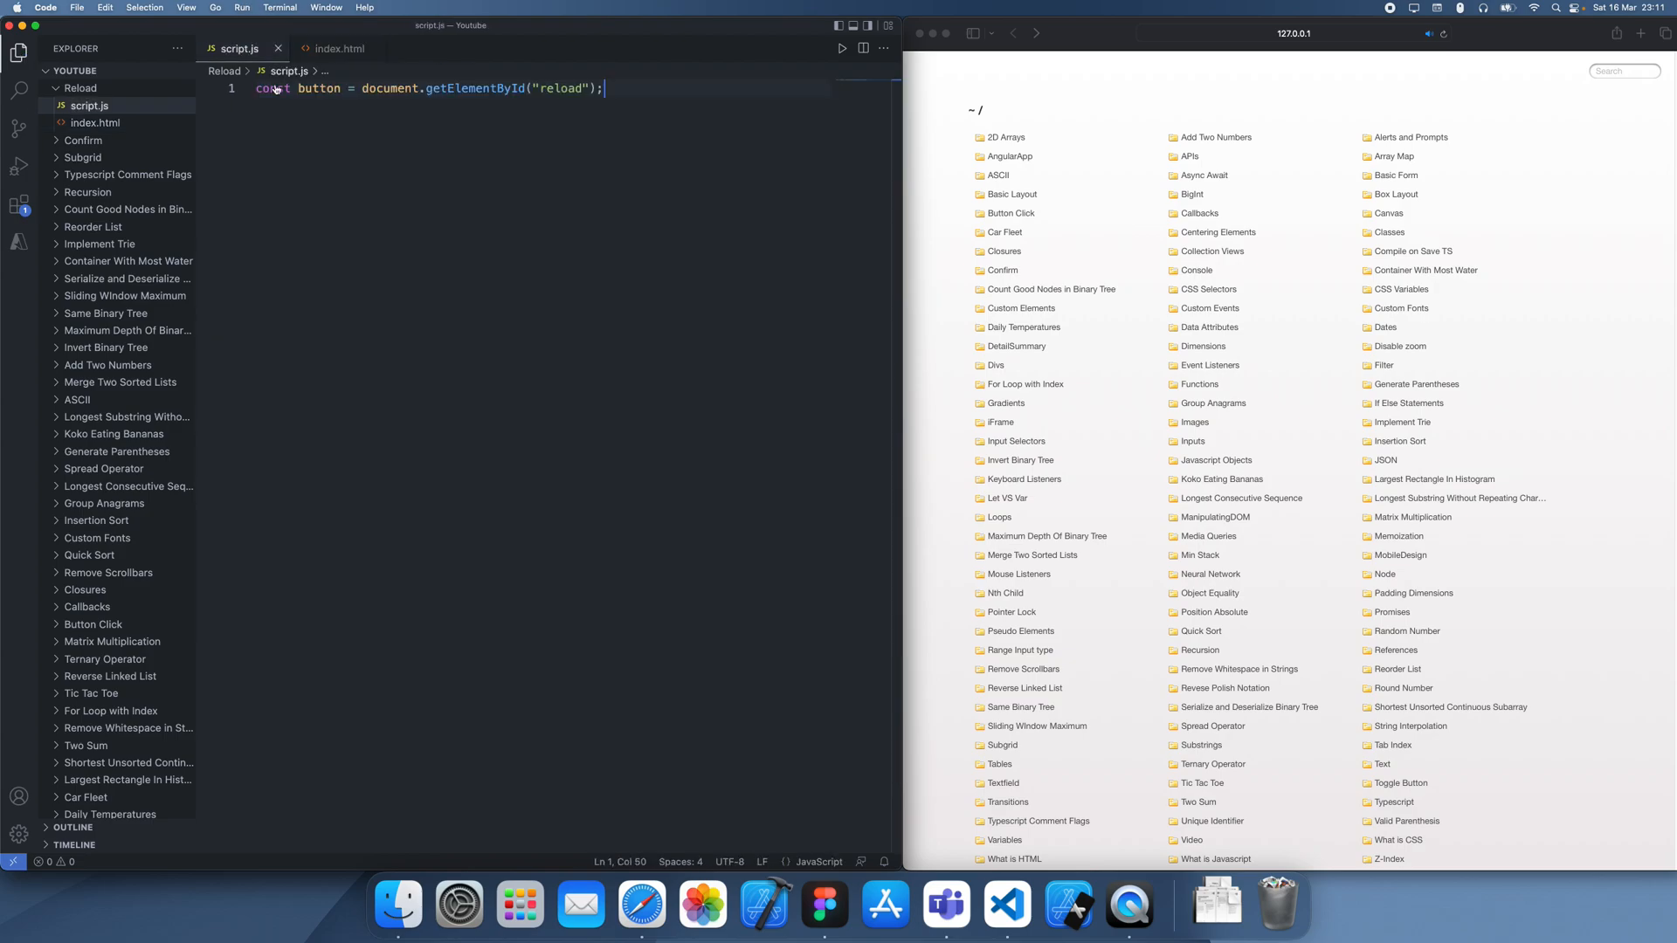
key(Enter)
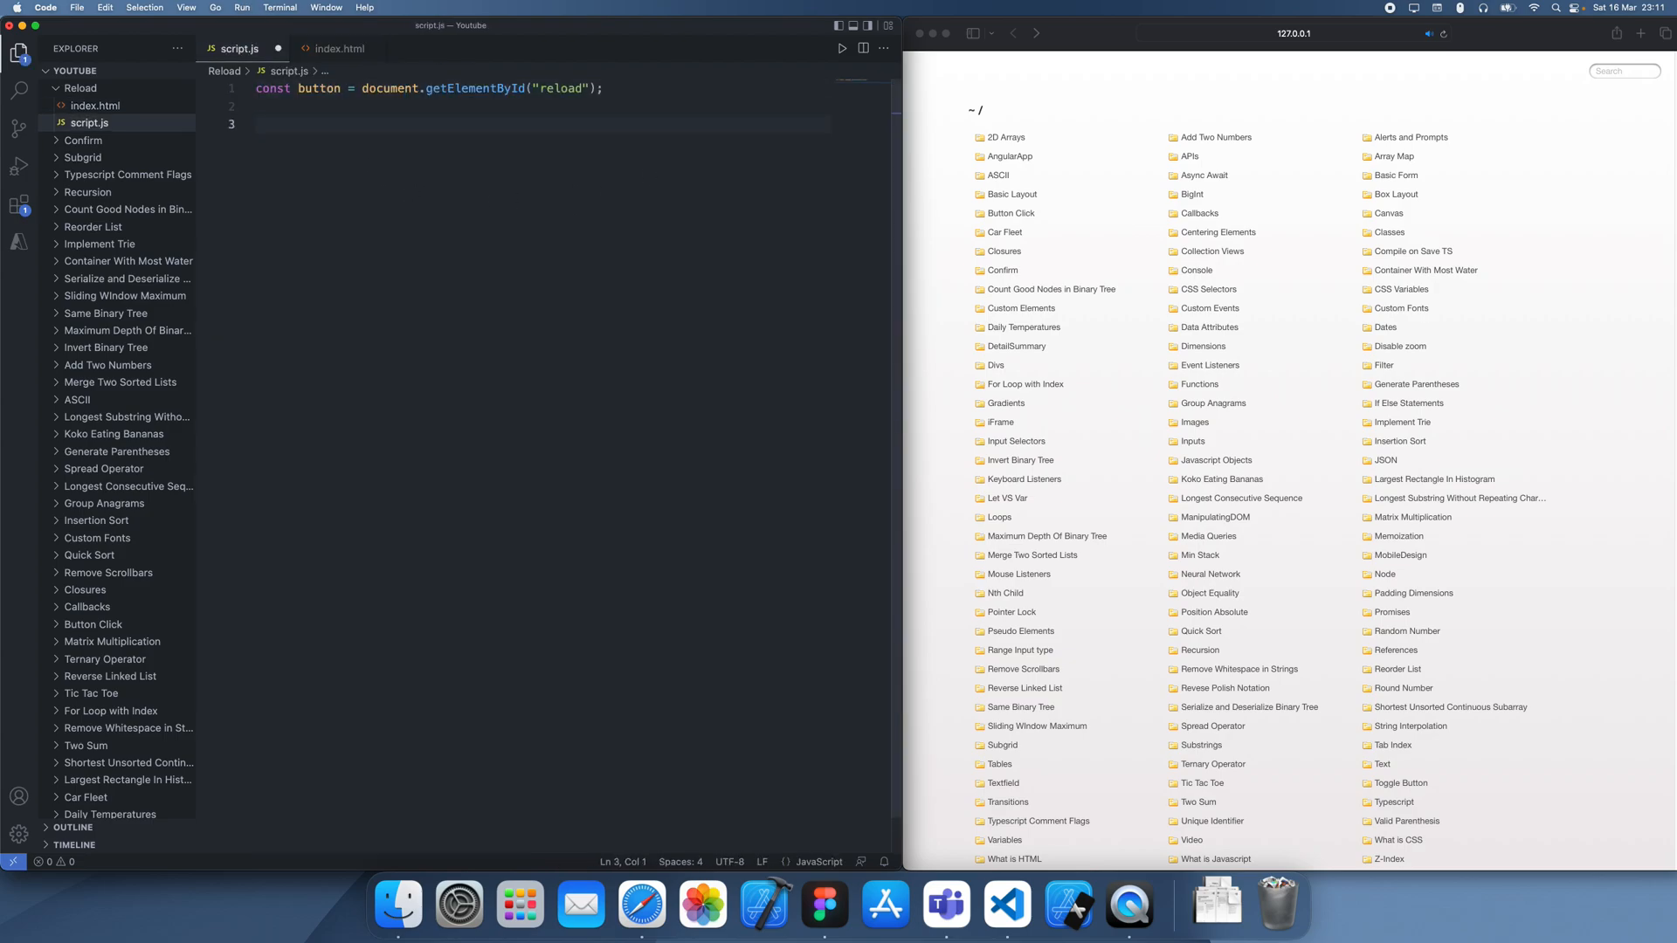
Step: Add a button.onclick arrow function whose body calls window.location.reload();
text(button.onclick = () =)
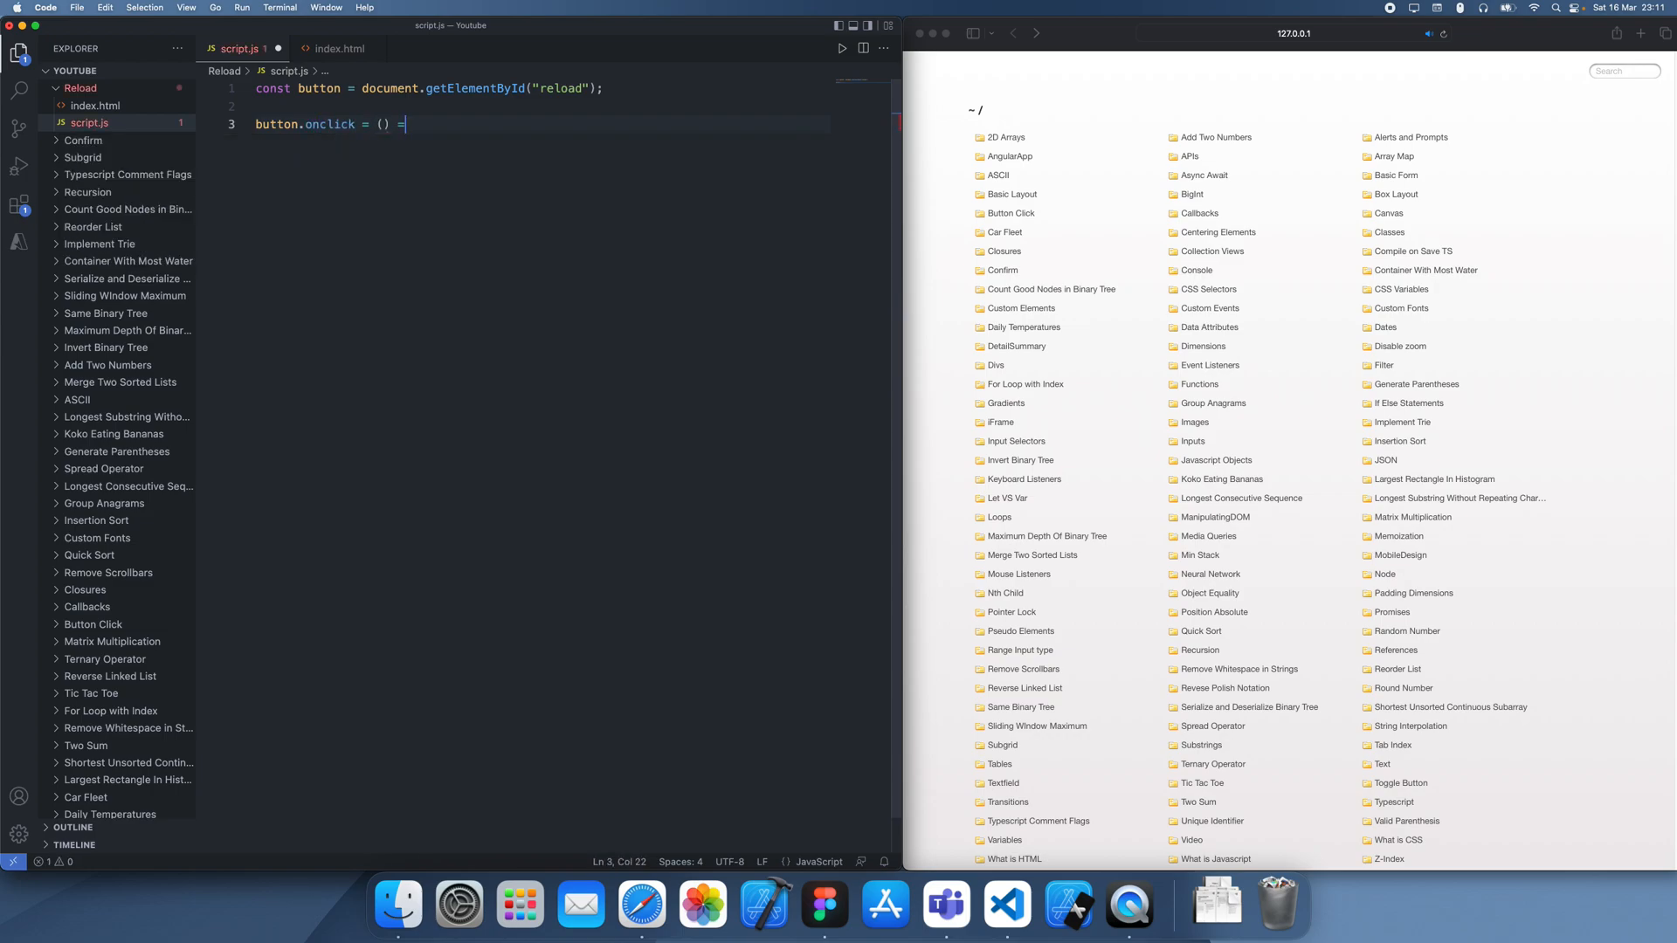
text({)
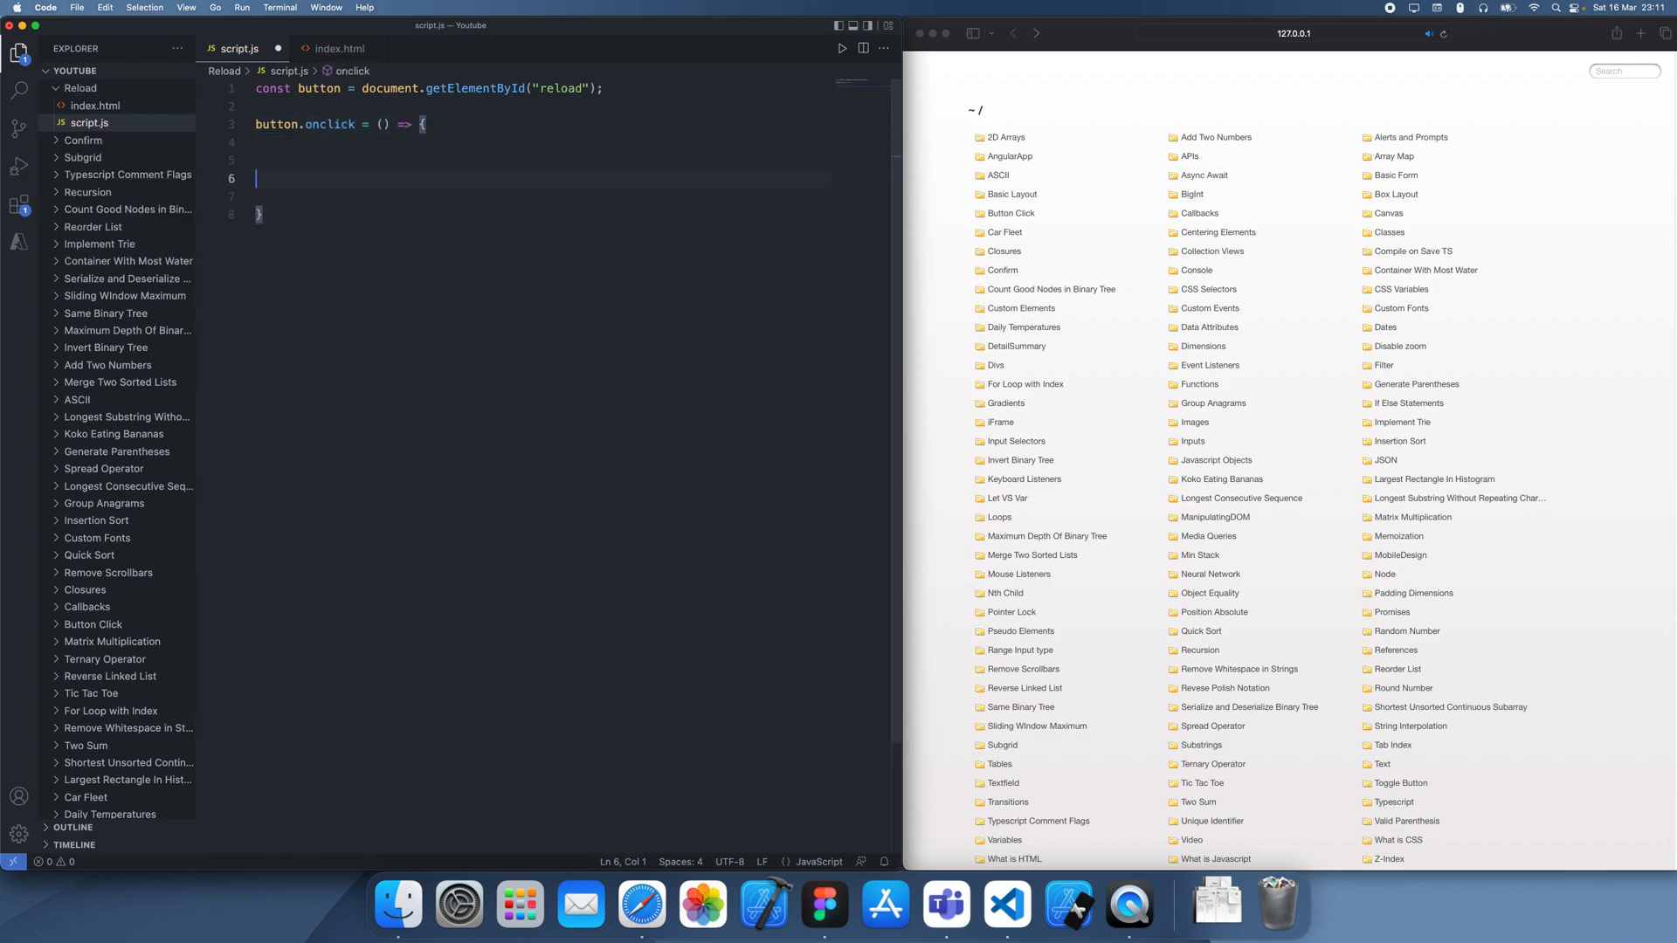
text(window.lo)
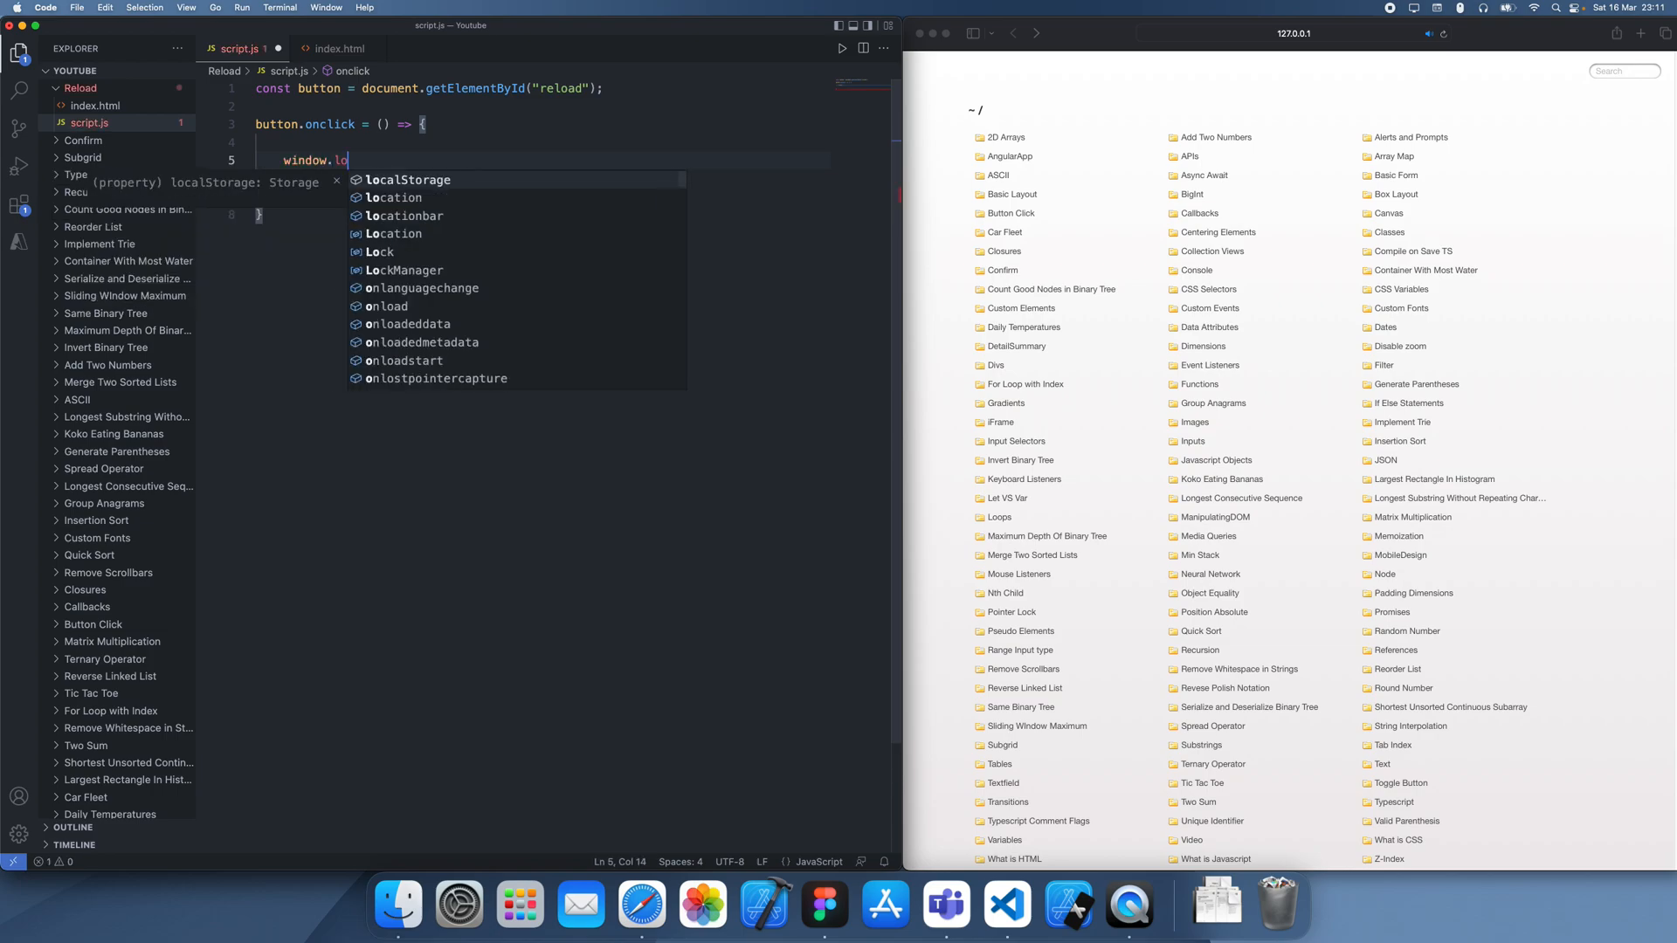
key(Backspace)
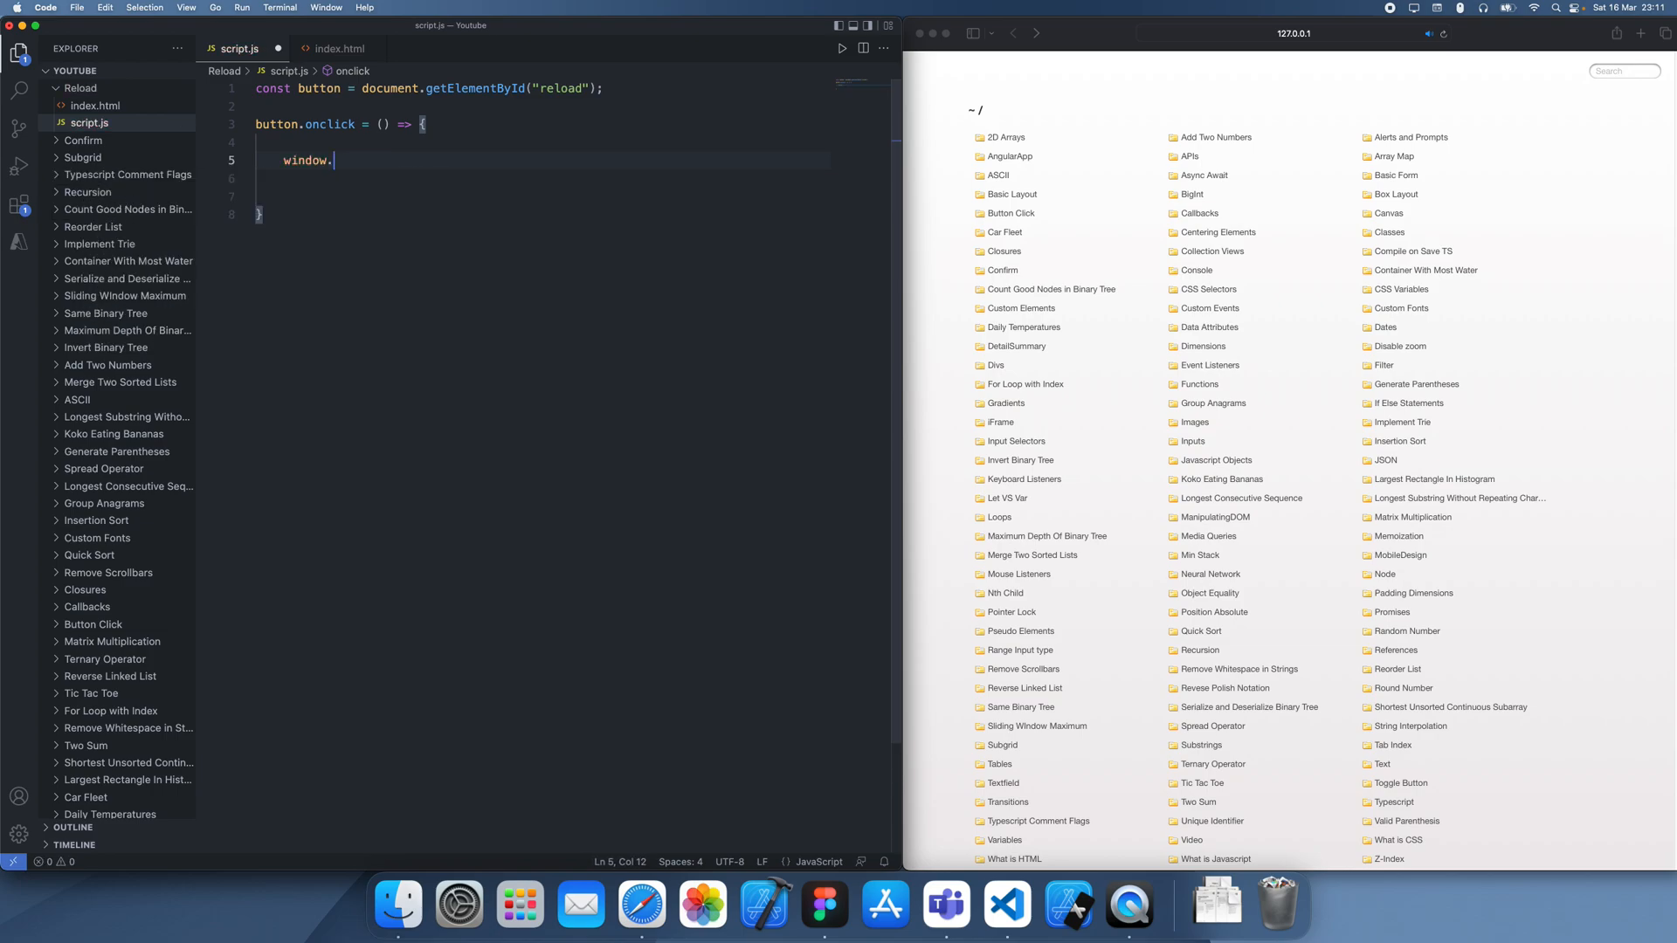
text(href)
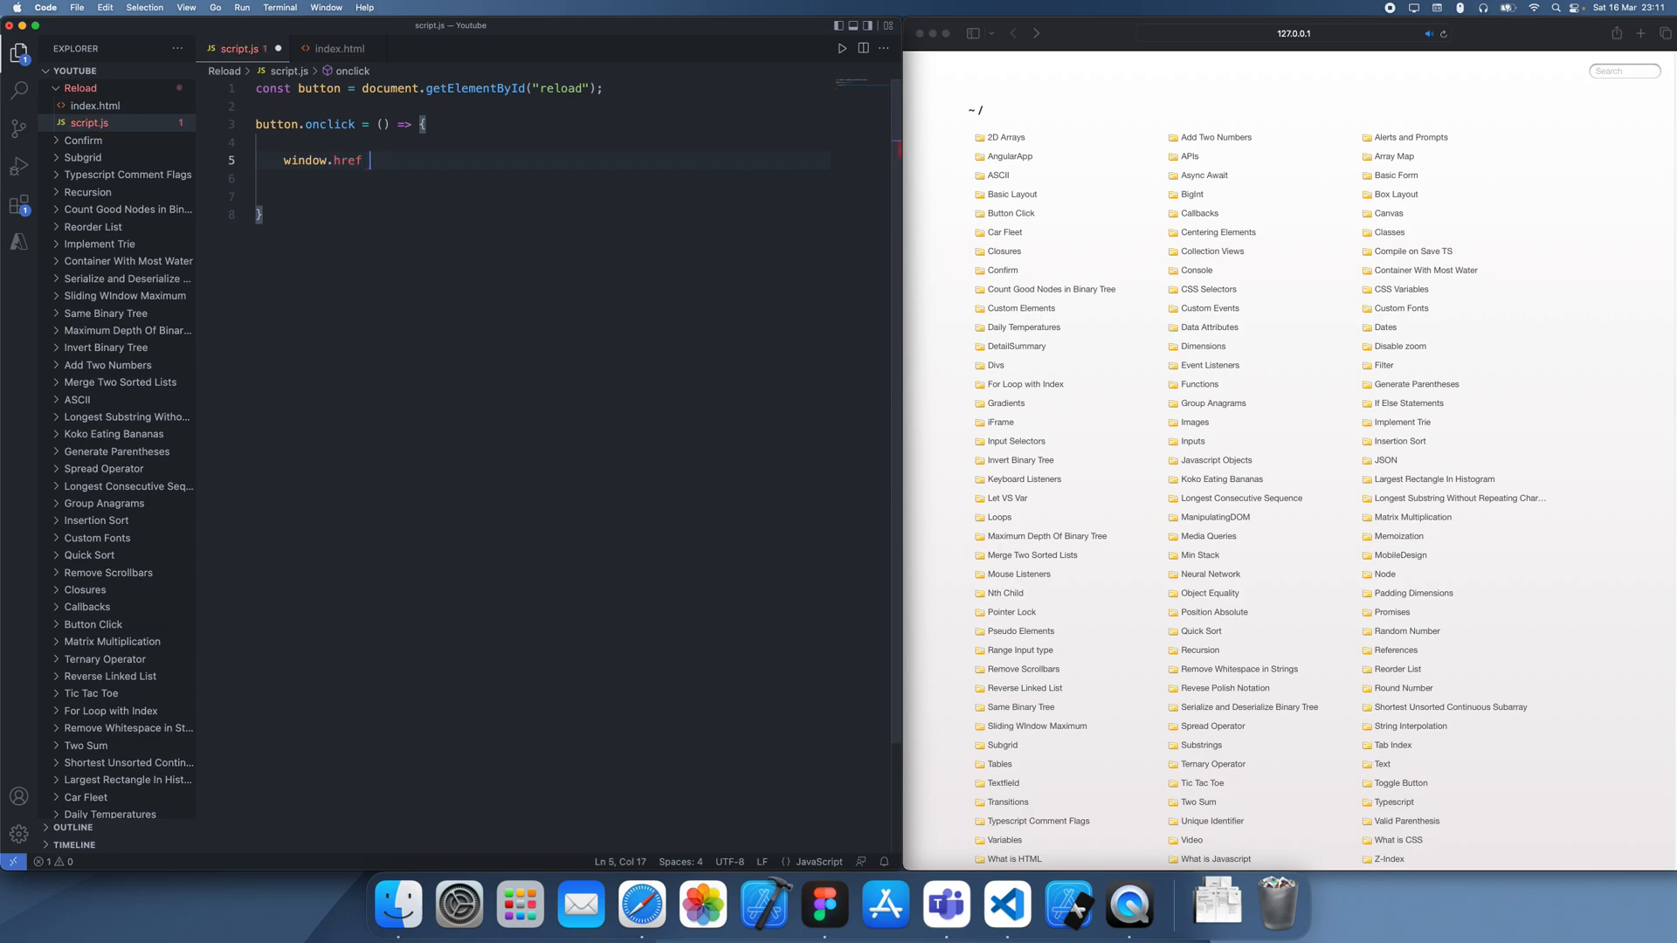
text(= "")
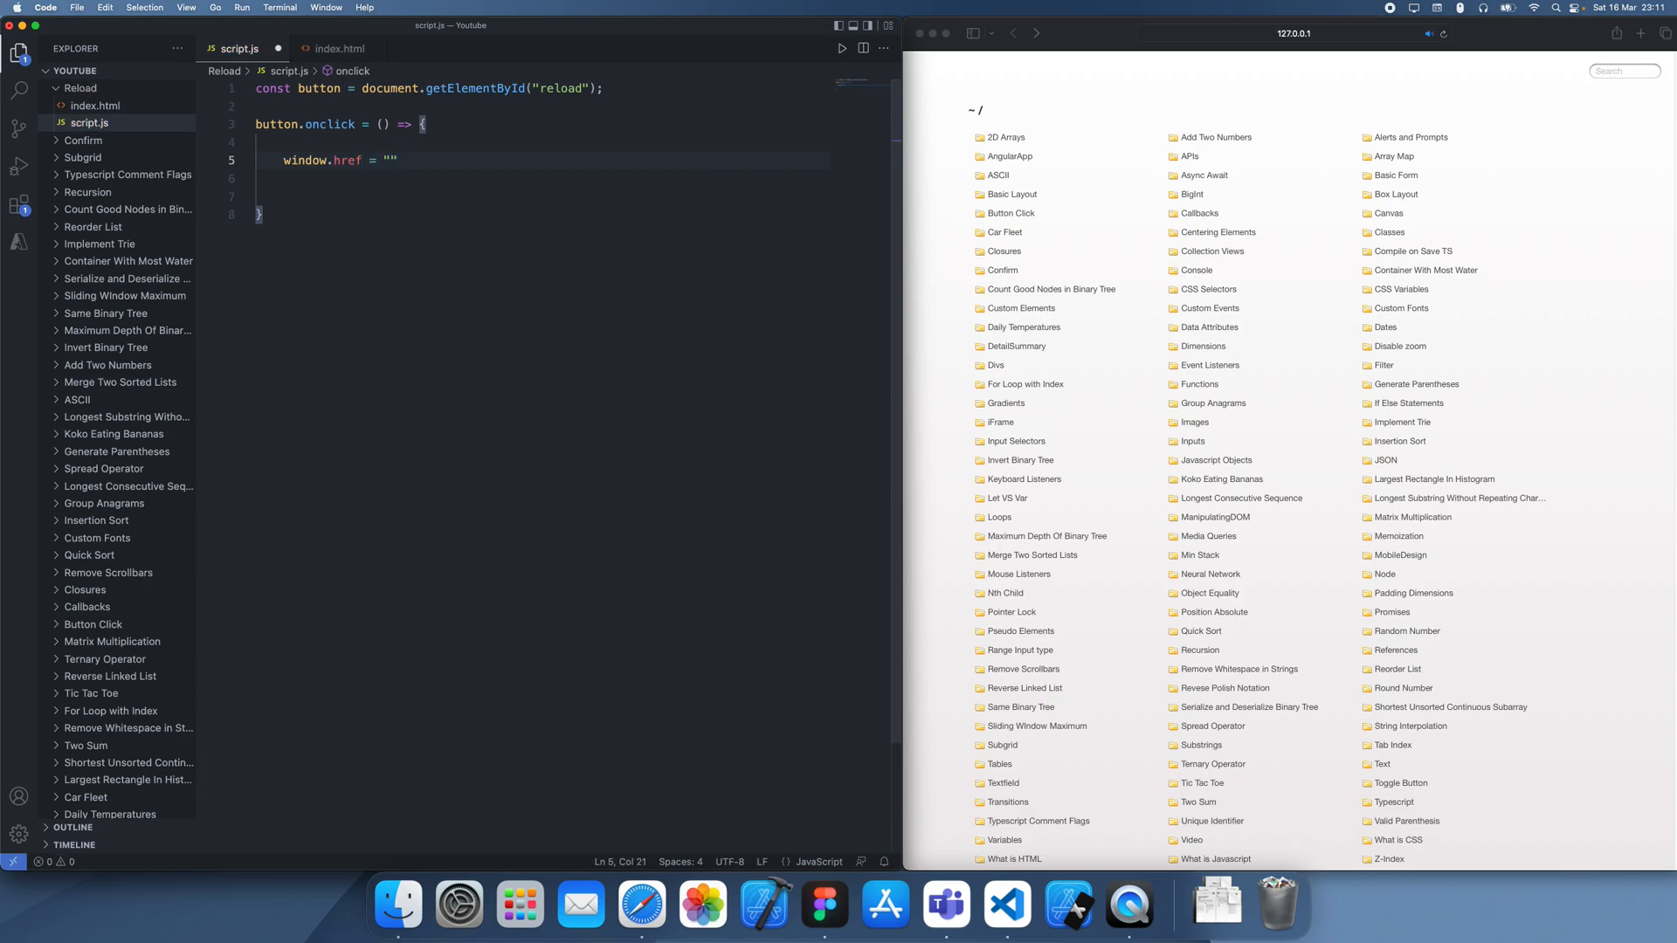
text(lo)
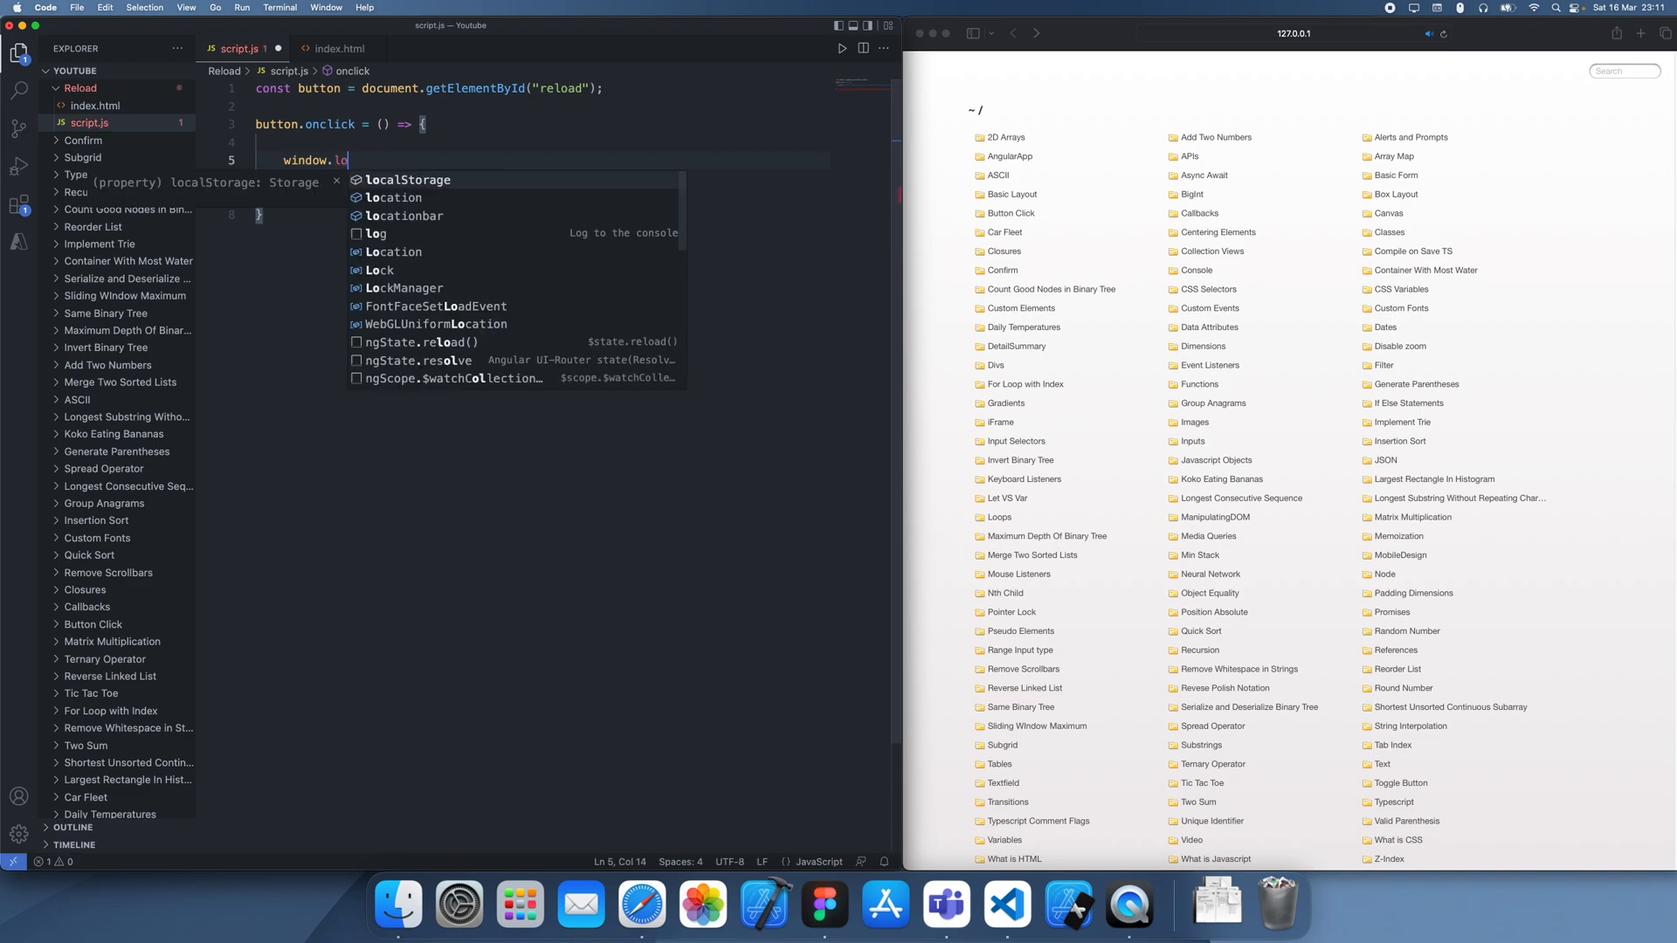
text(cation)
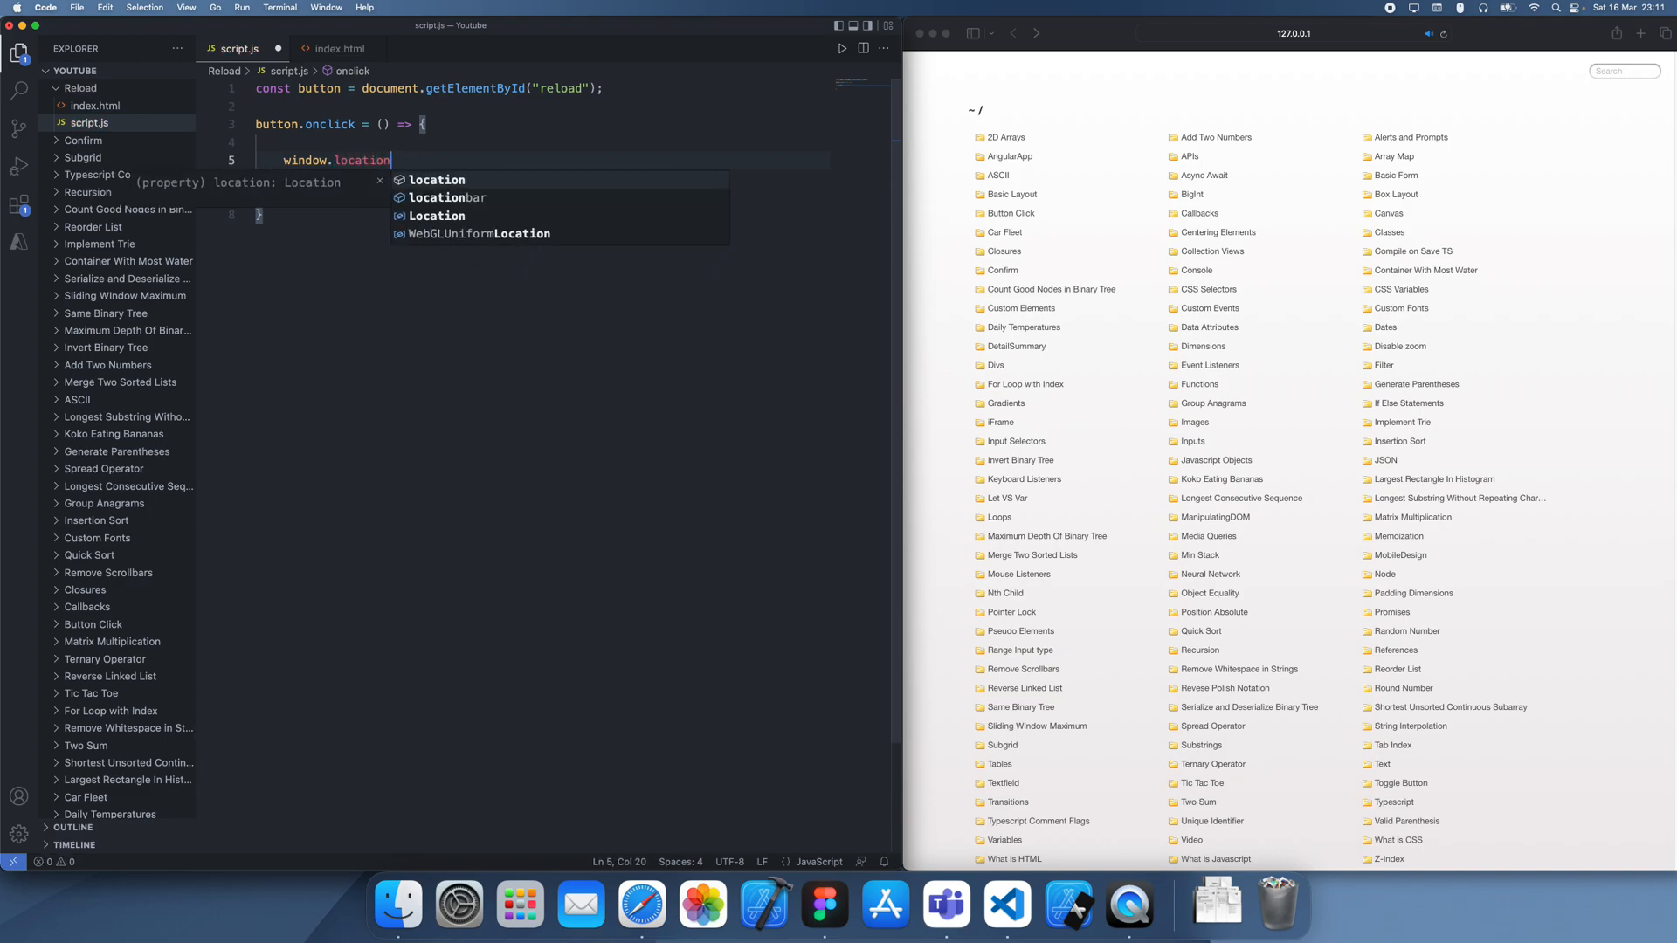
text(.rel)
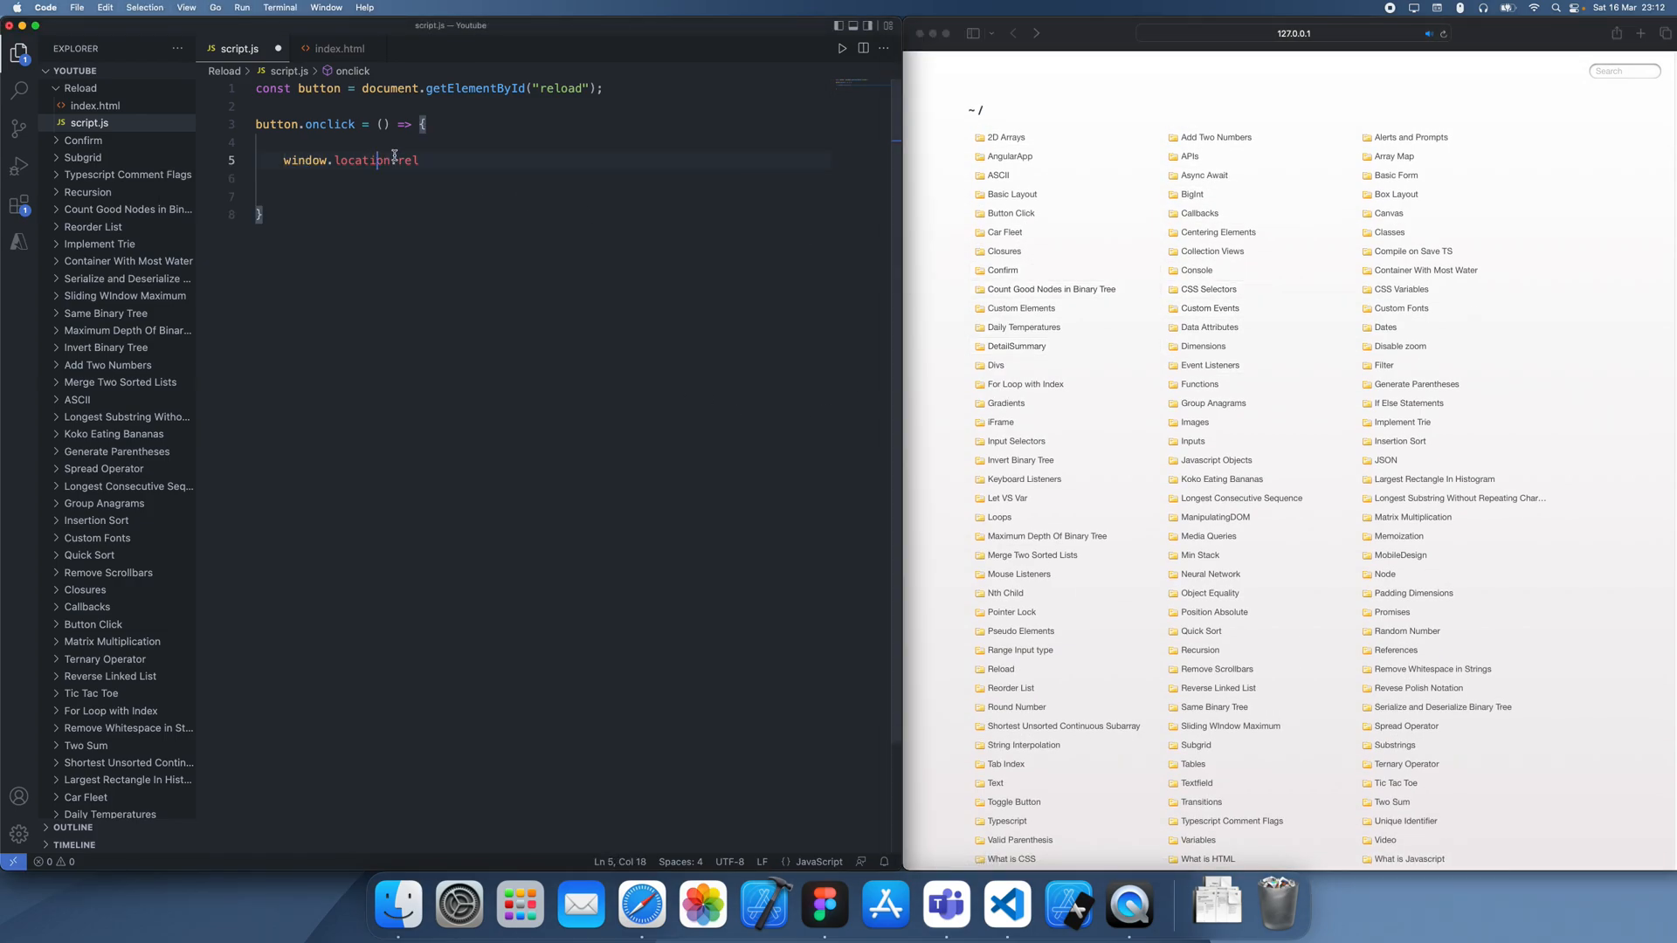
text(reload())
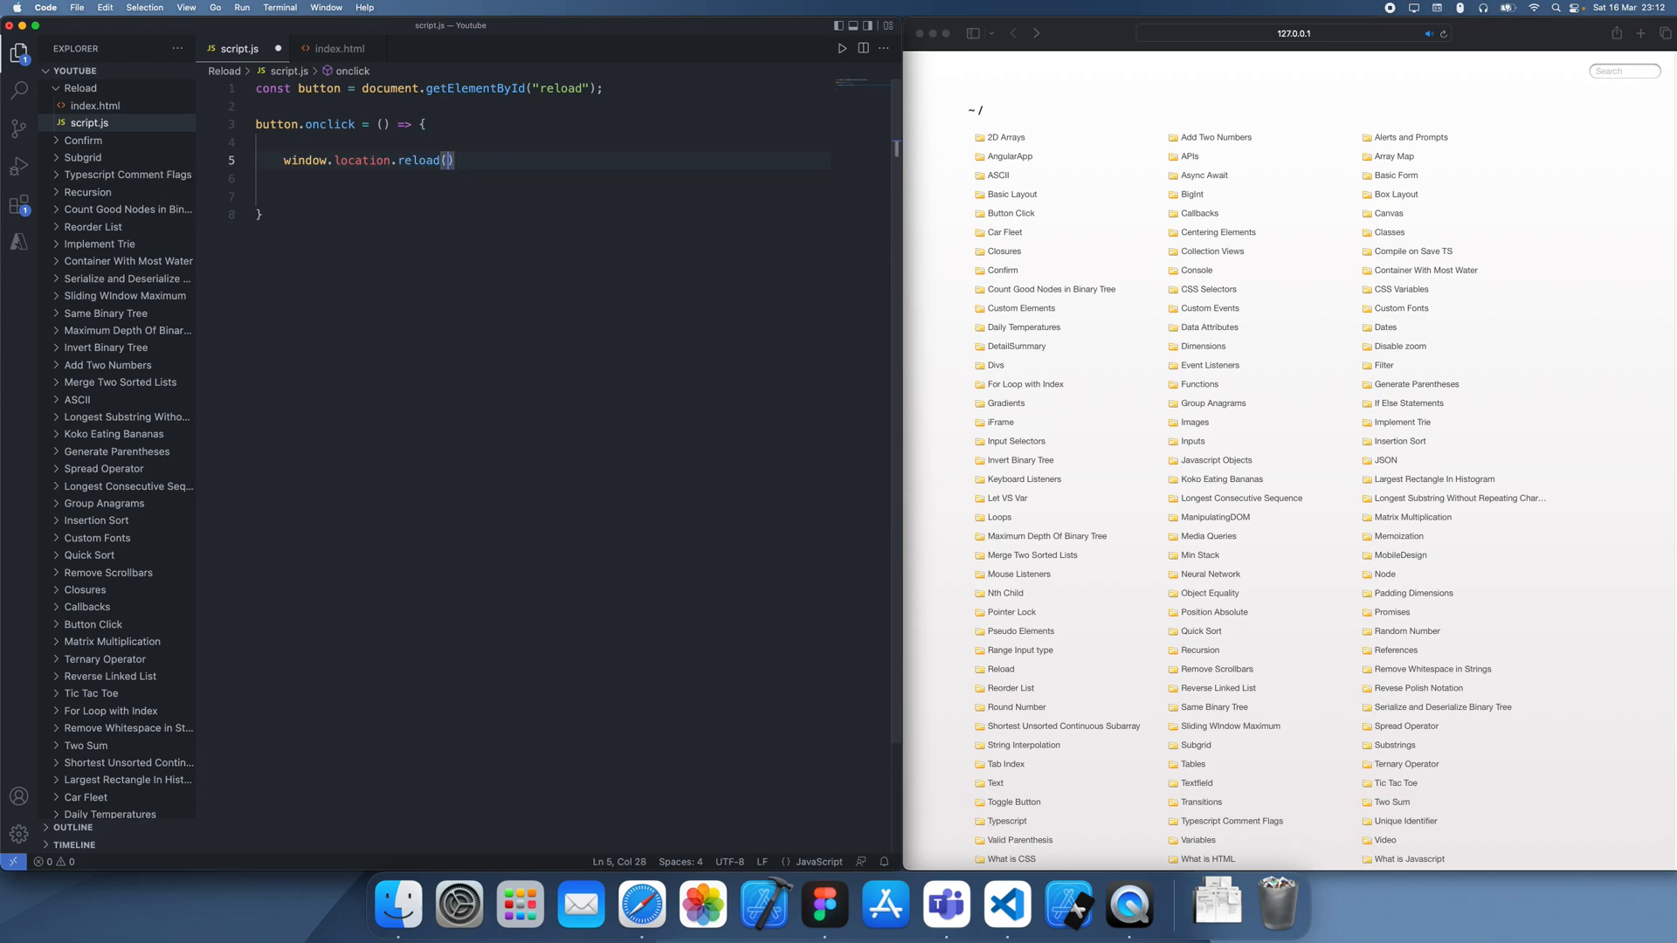
text(;)
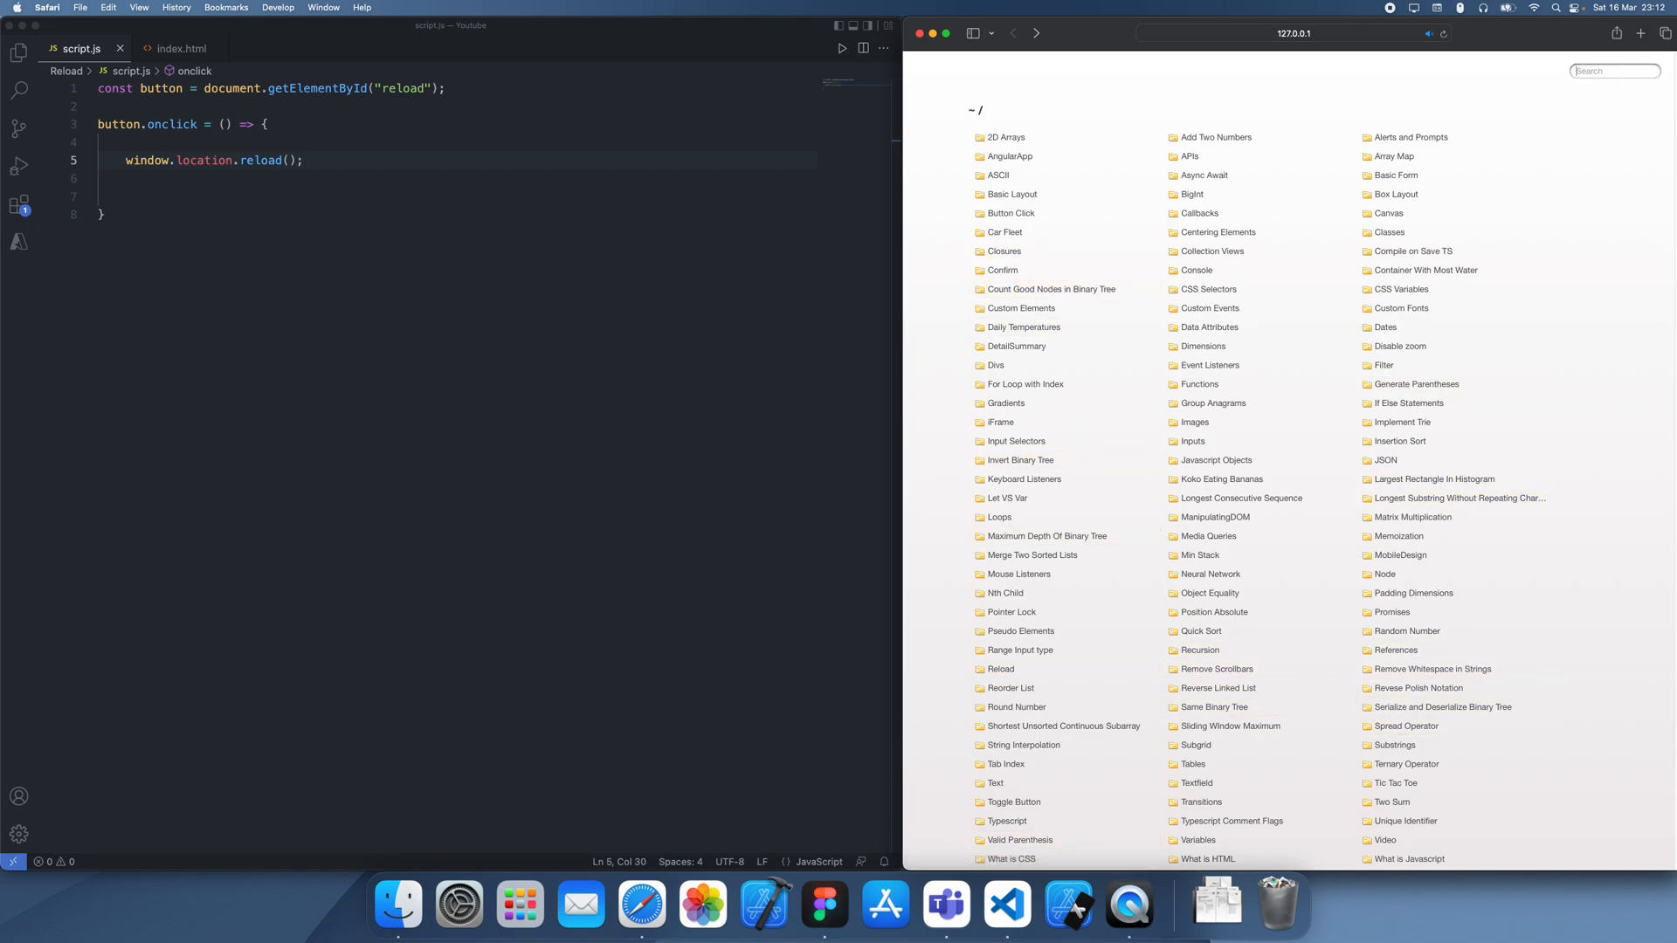
Step: Open the Reload page from Safari's localhost listing and test its Reload button
click(1000, 668)
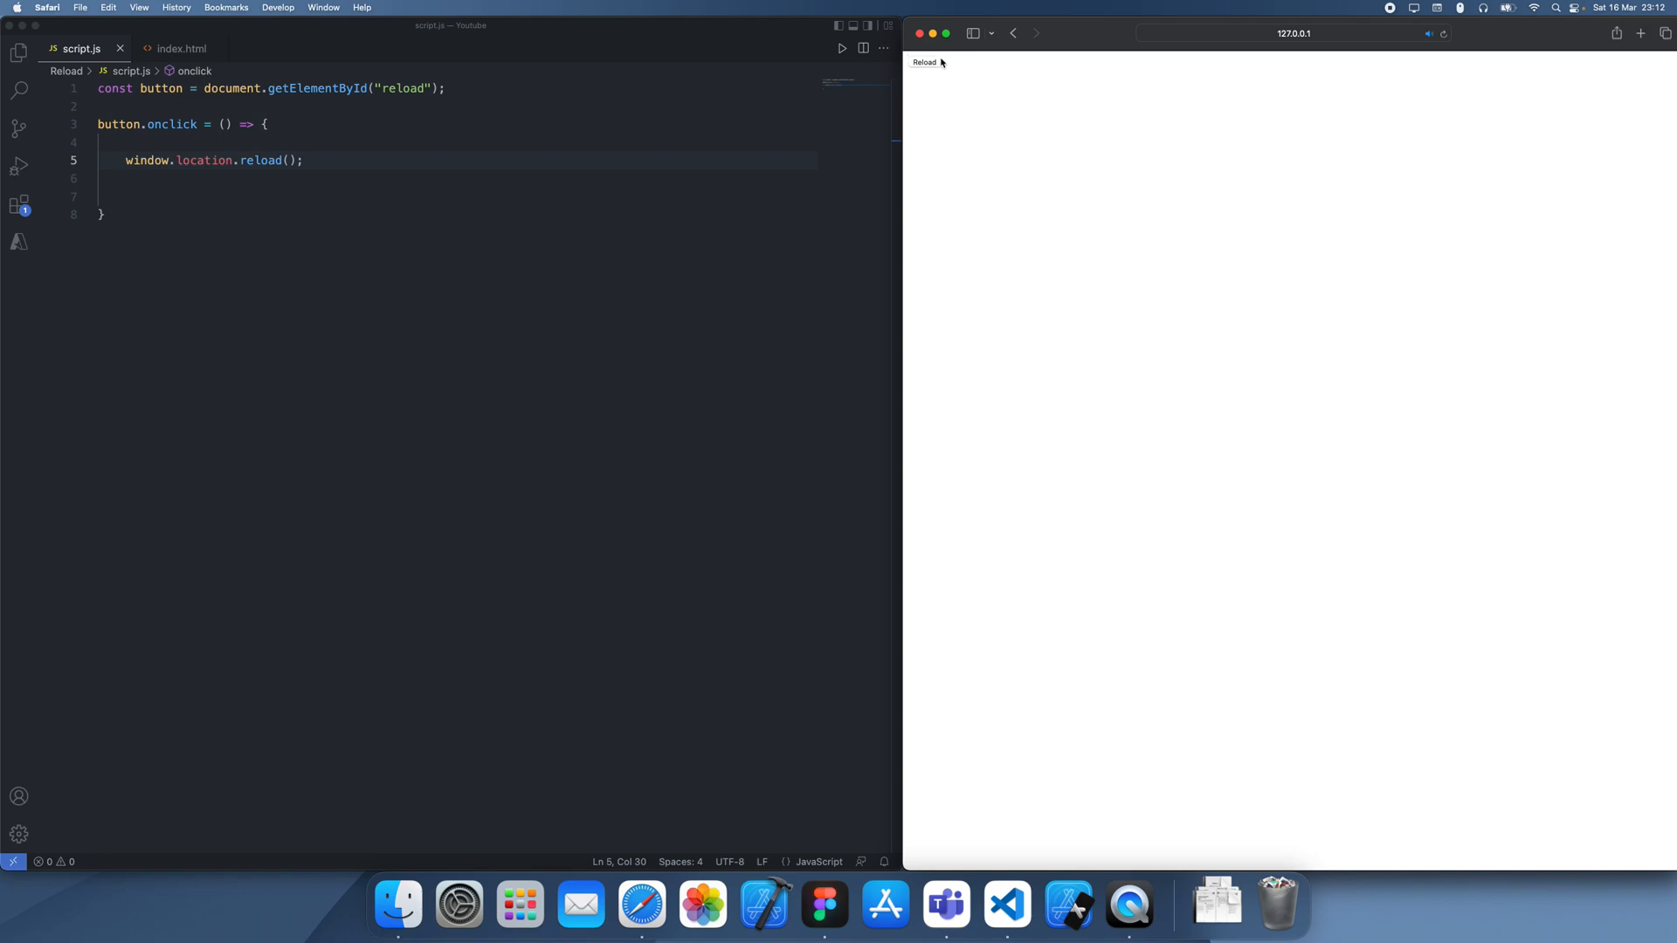
click(923, 62)
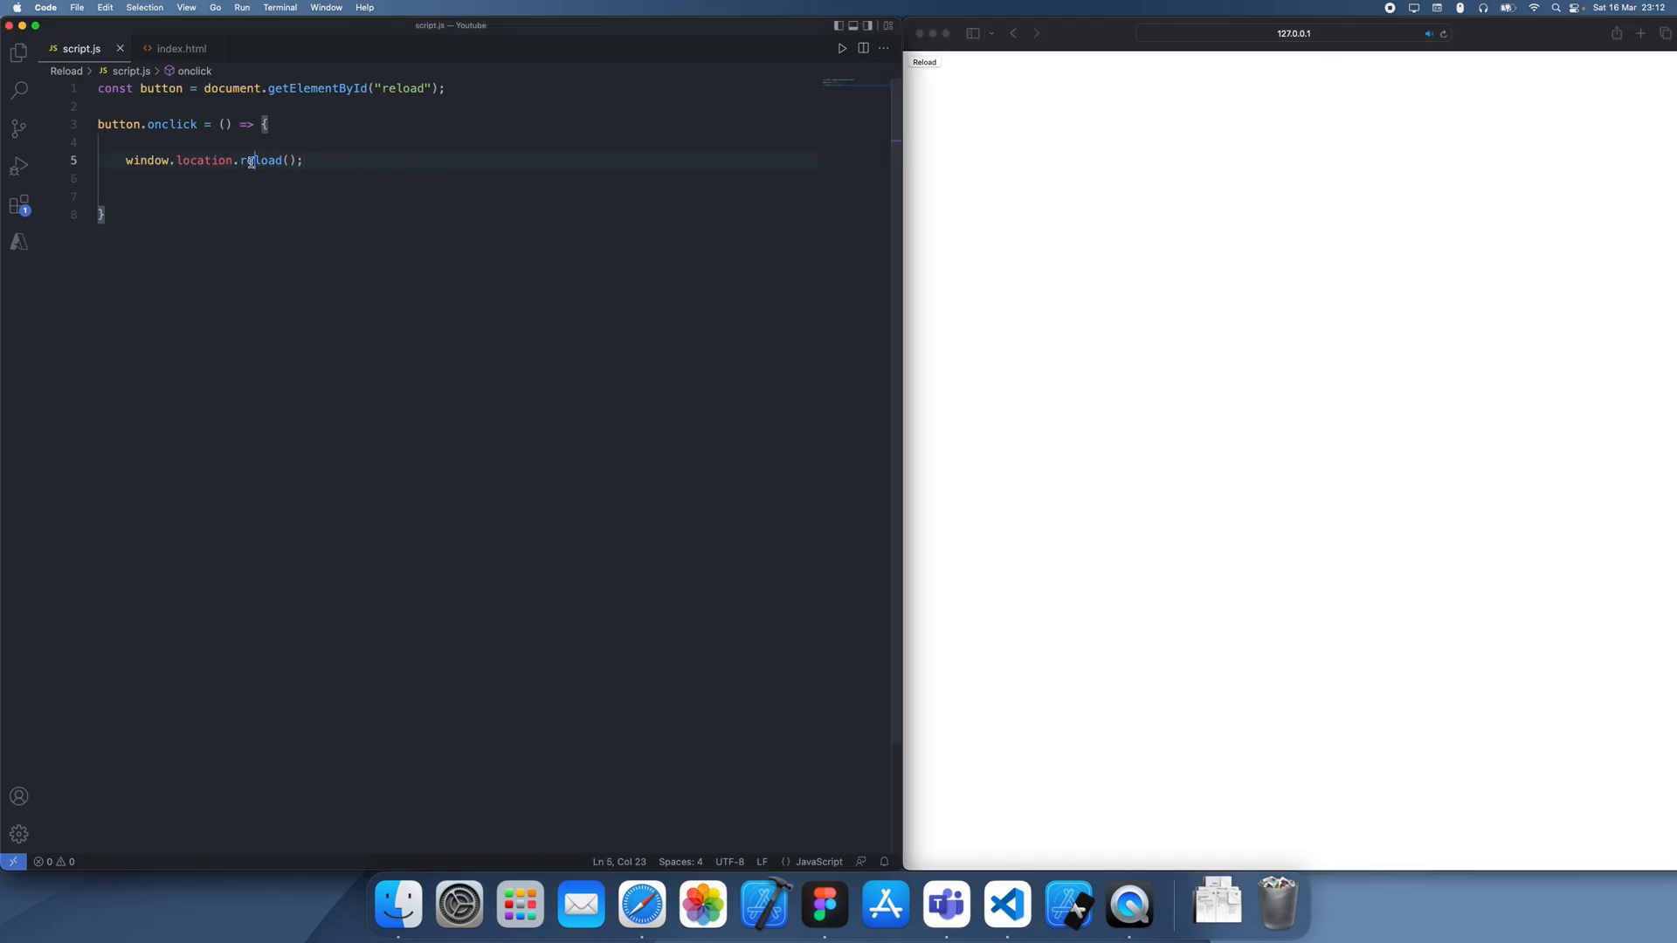
double_click(260, 160)
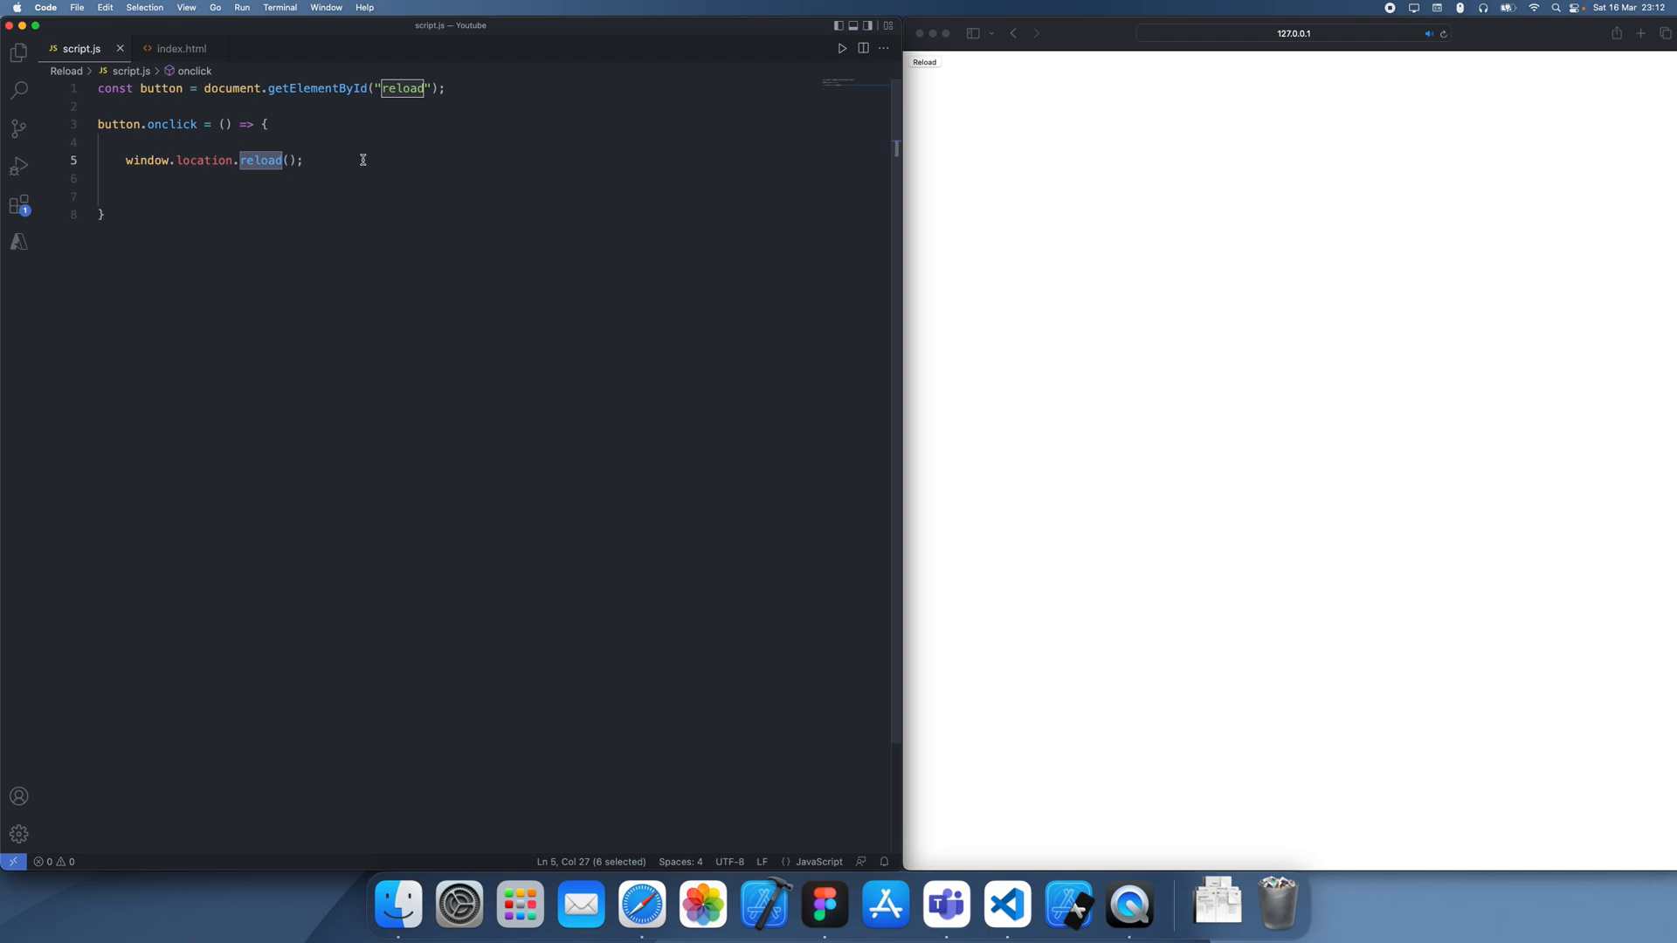
mouse_move(271, 126)
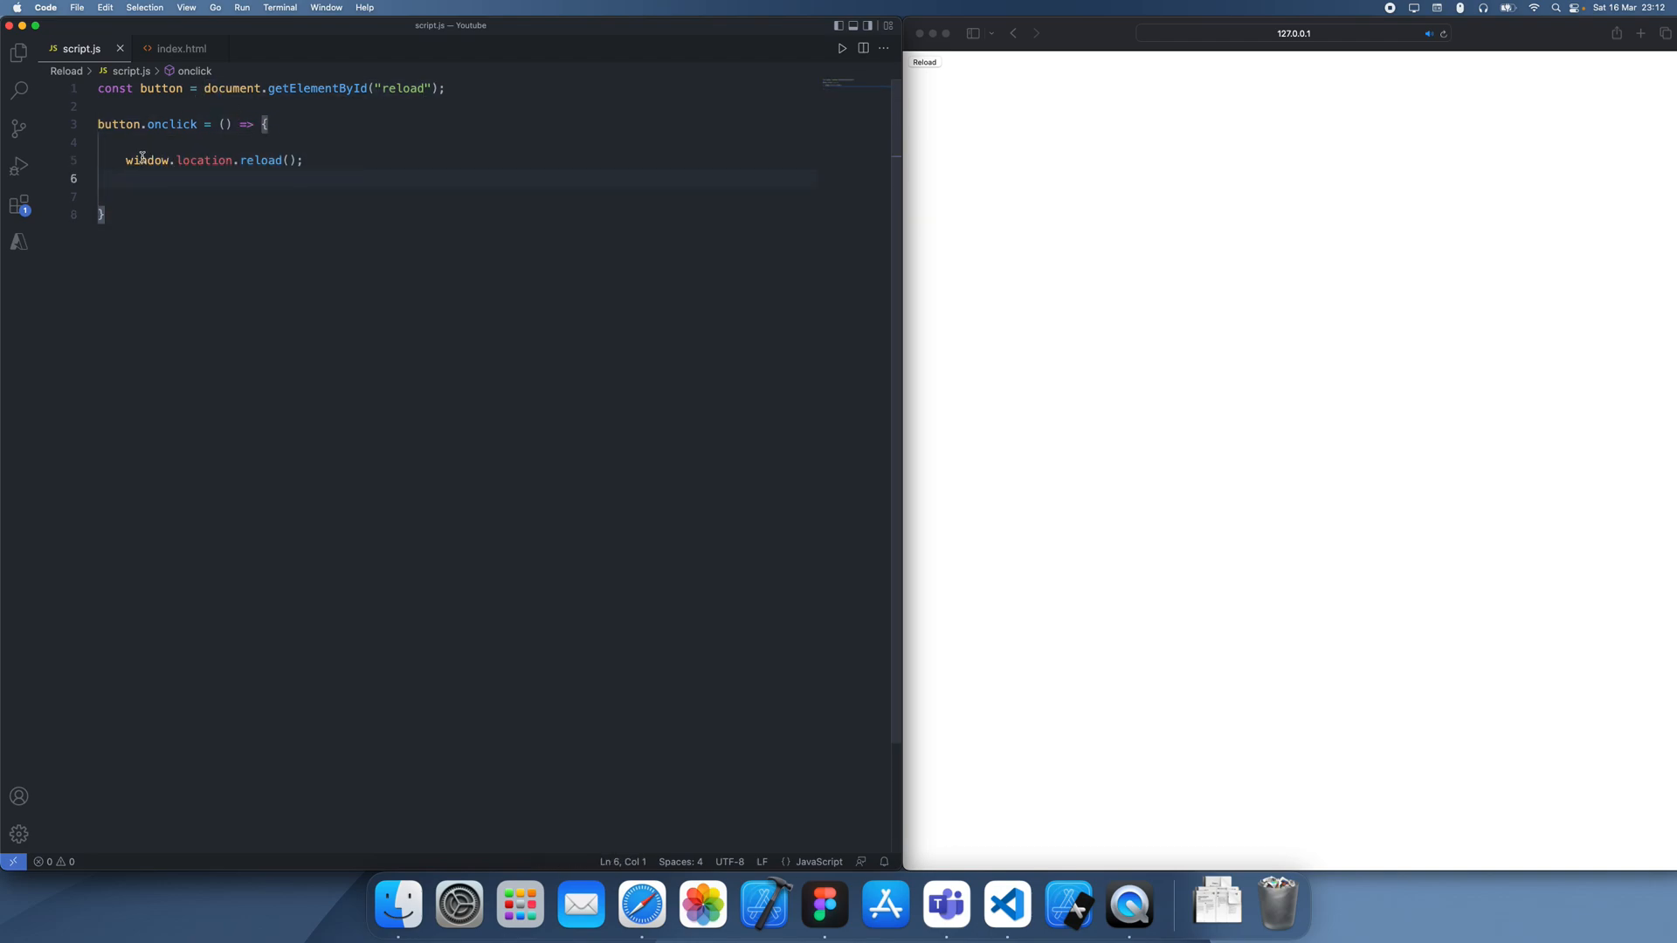
click(156, 161)
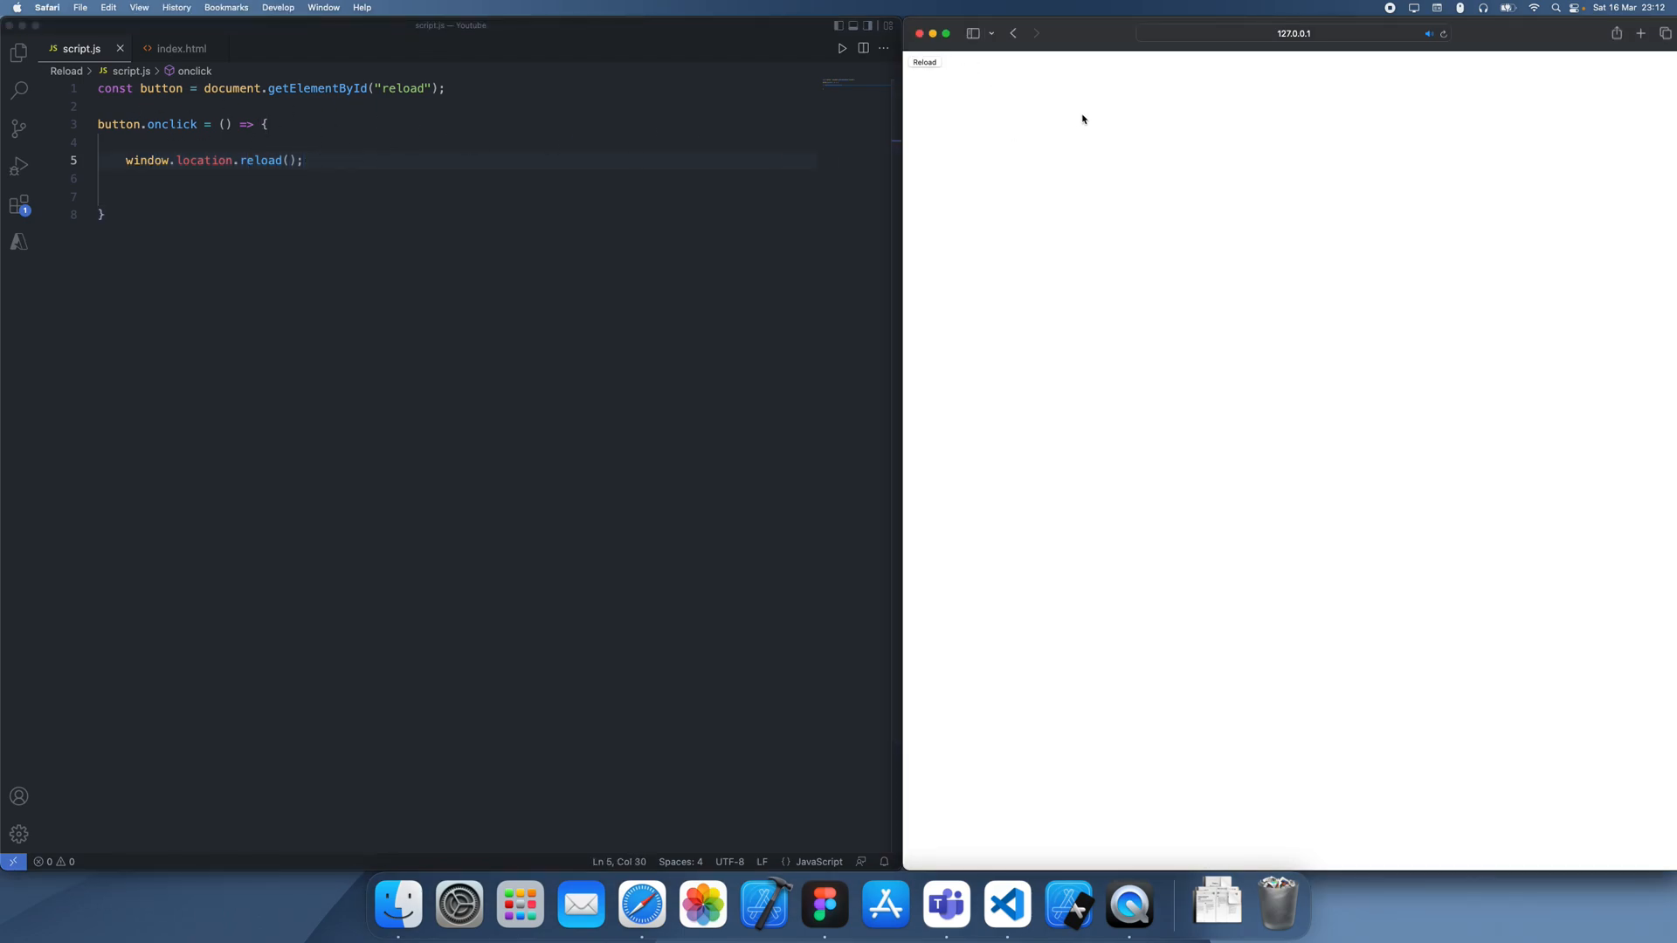
click(1292, 34)
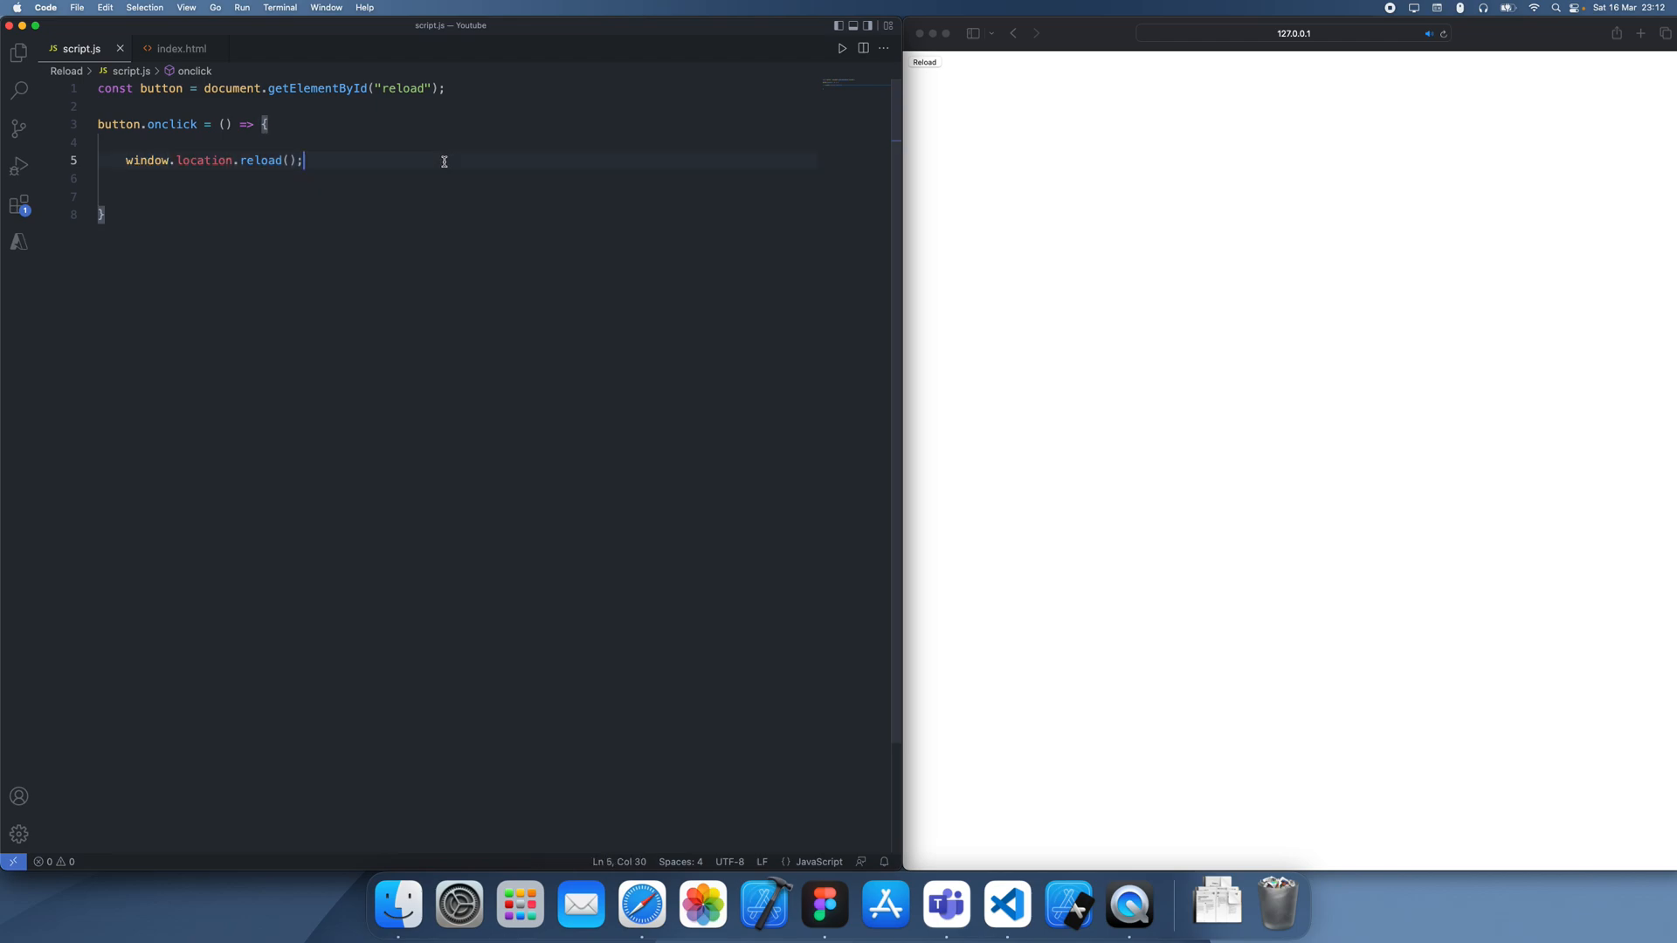
Step: Change the call to window.location.reload(true); and delete the handler's blank lines
key(Backspace)
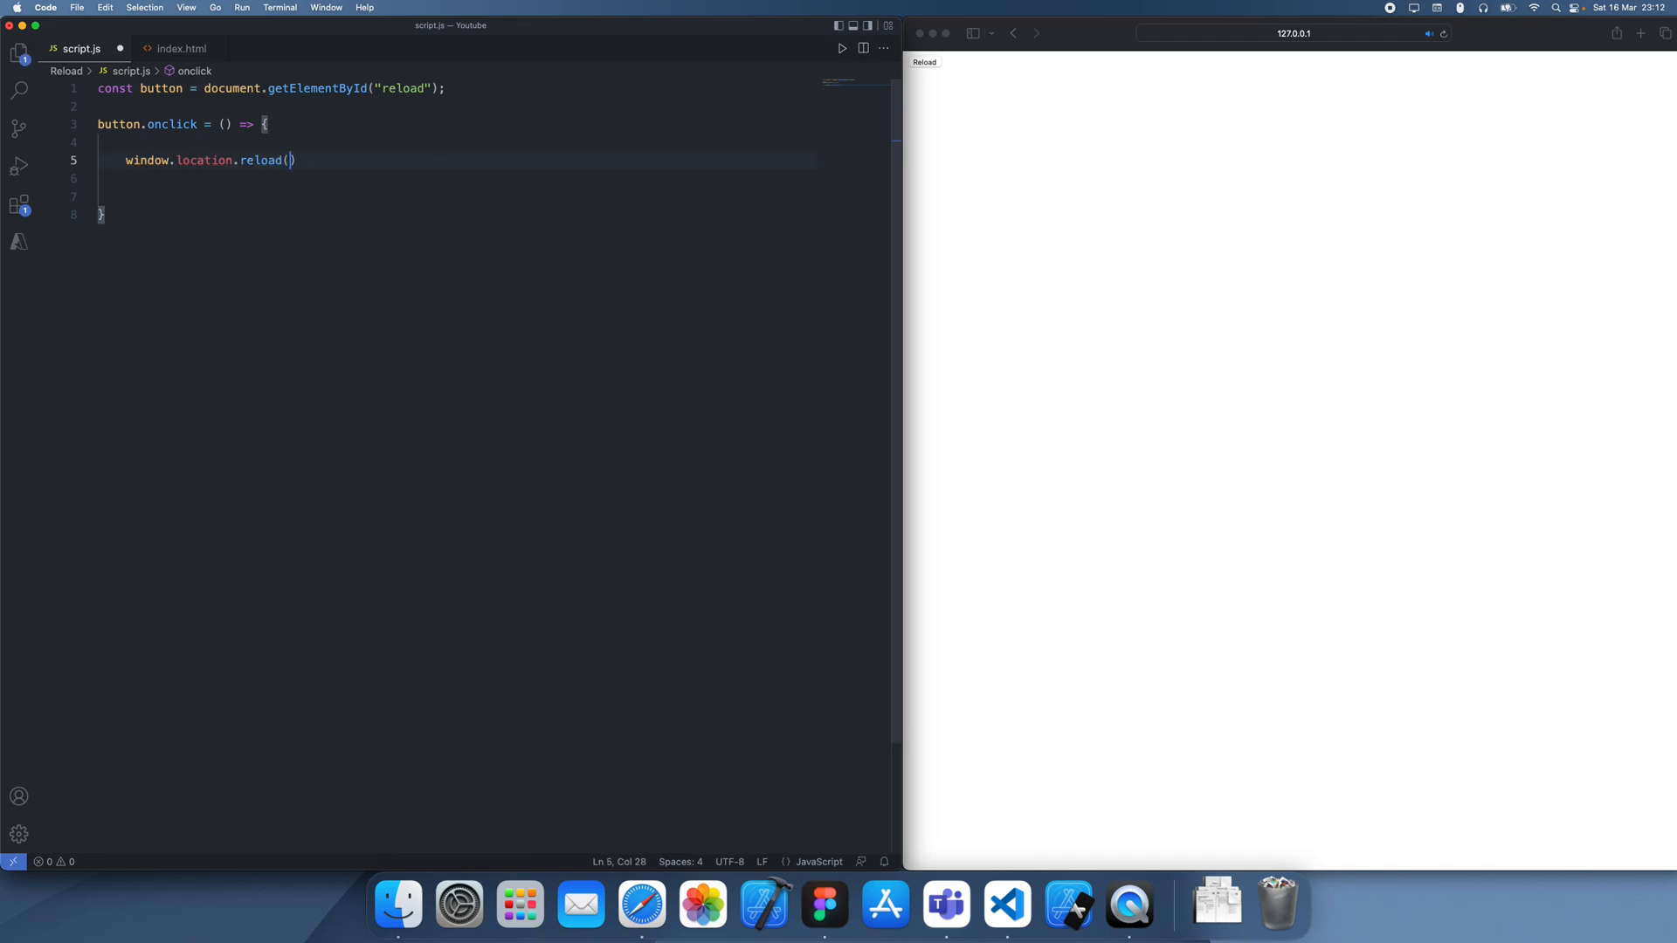
text(t)
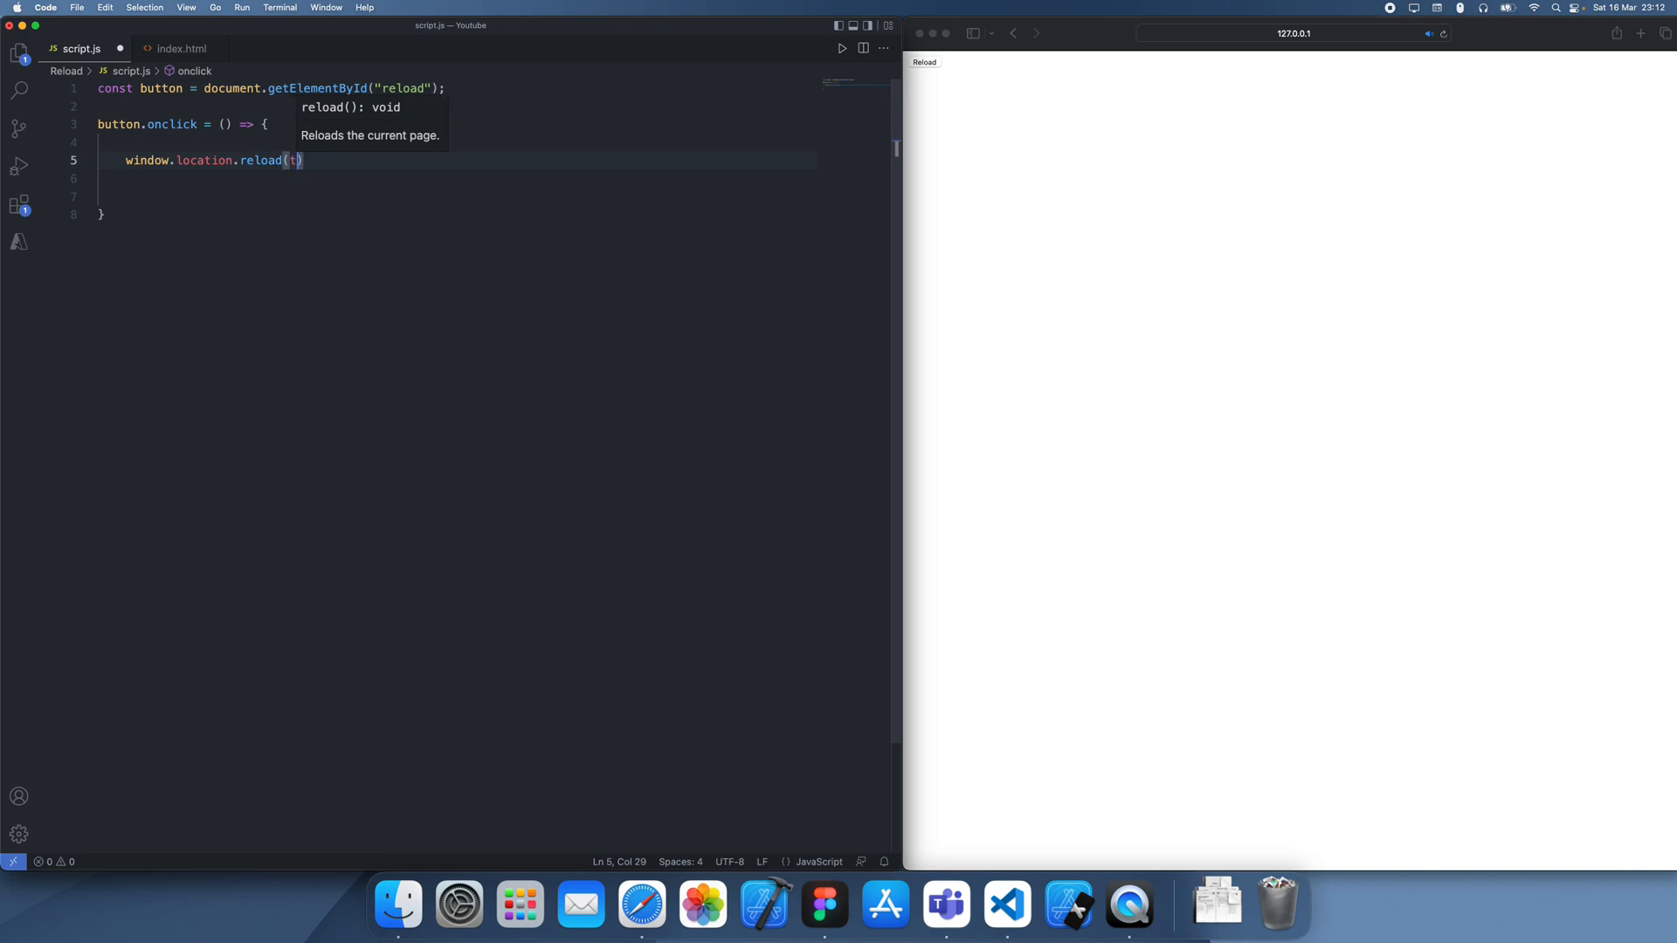
text(rue);)
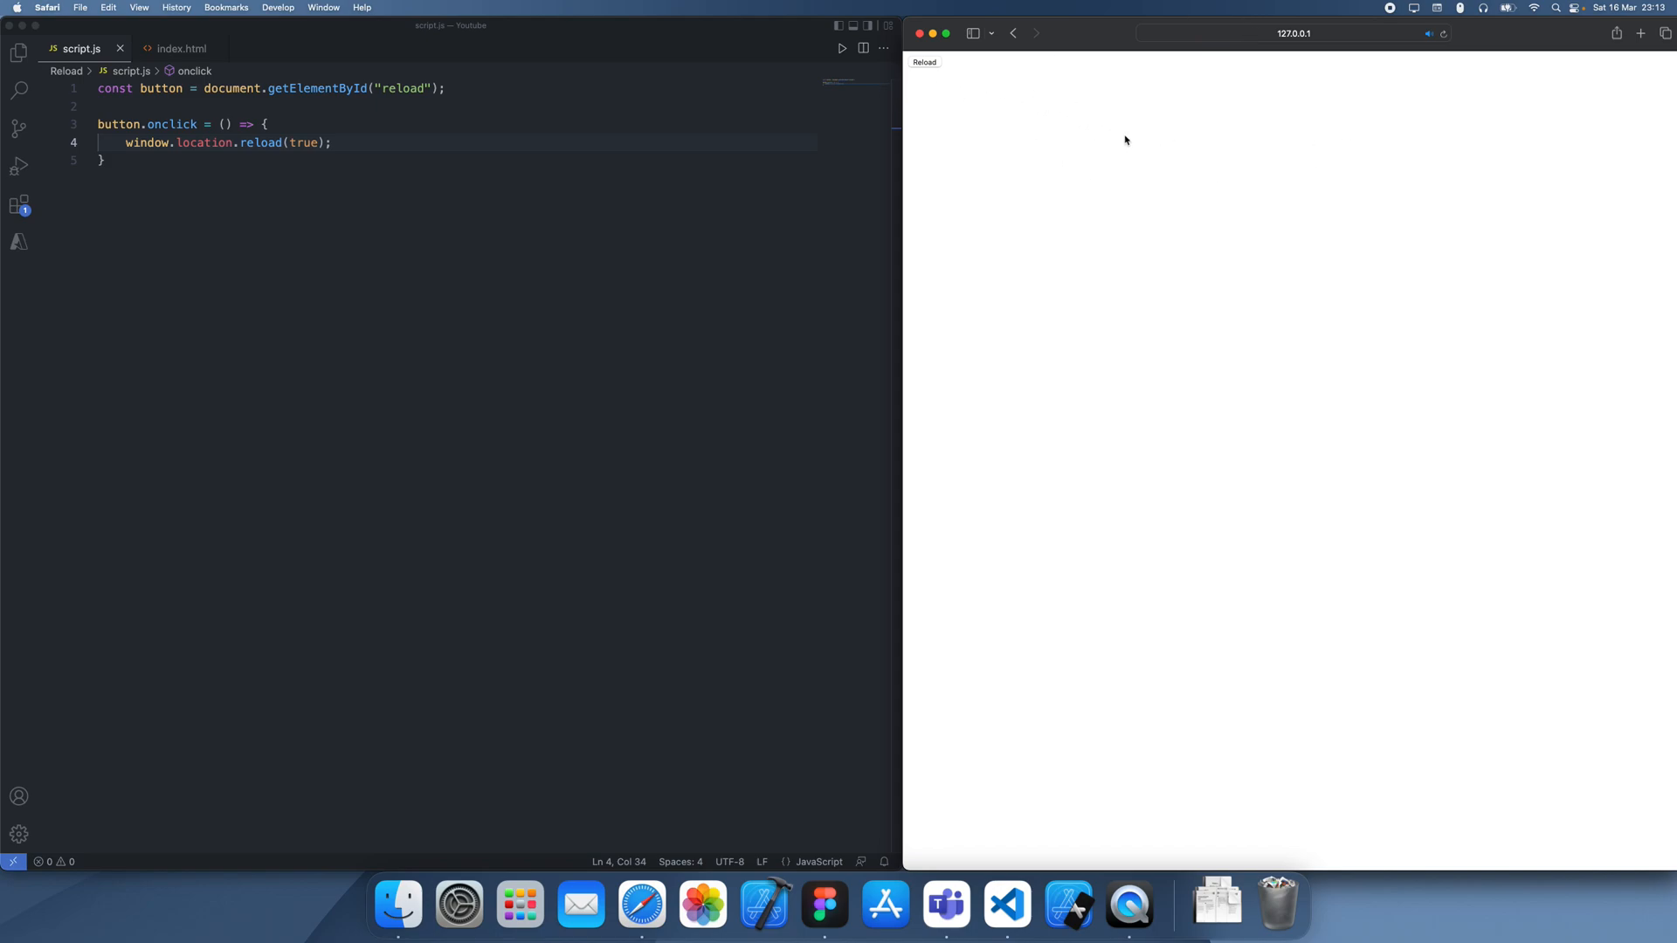
mouse_move(261, 166)
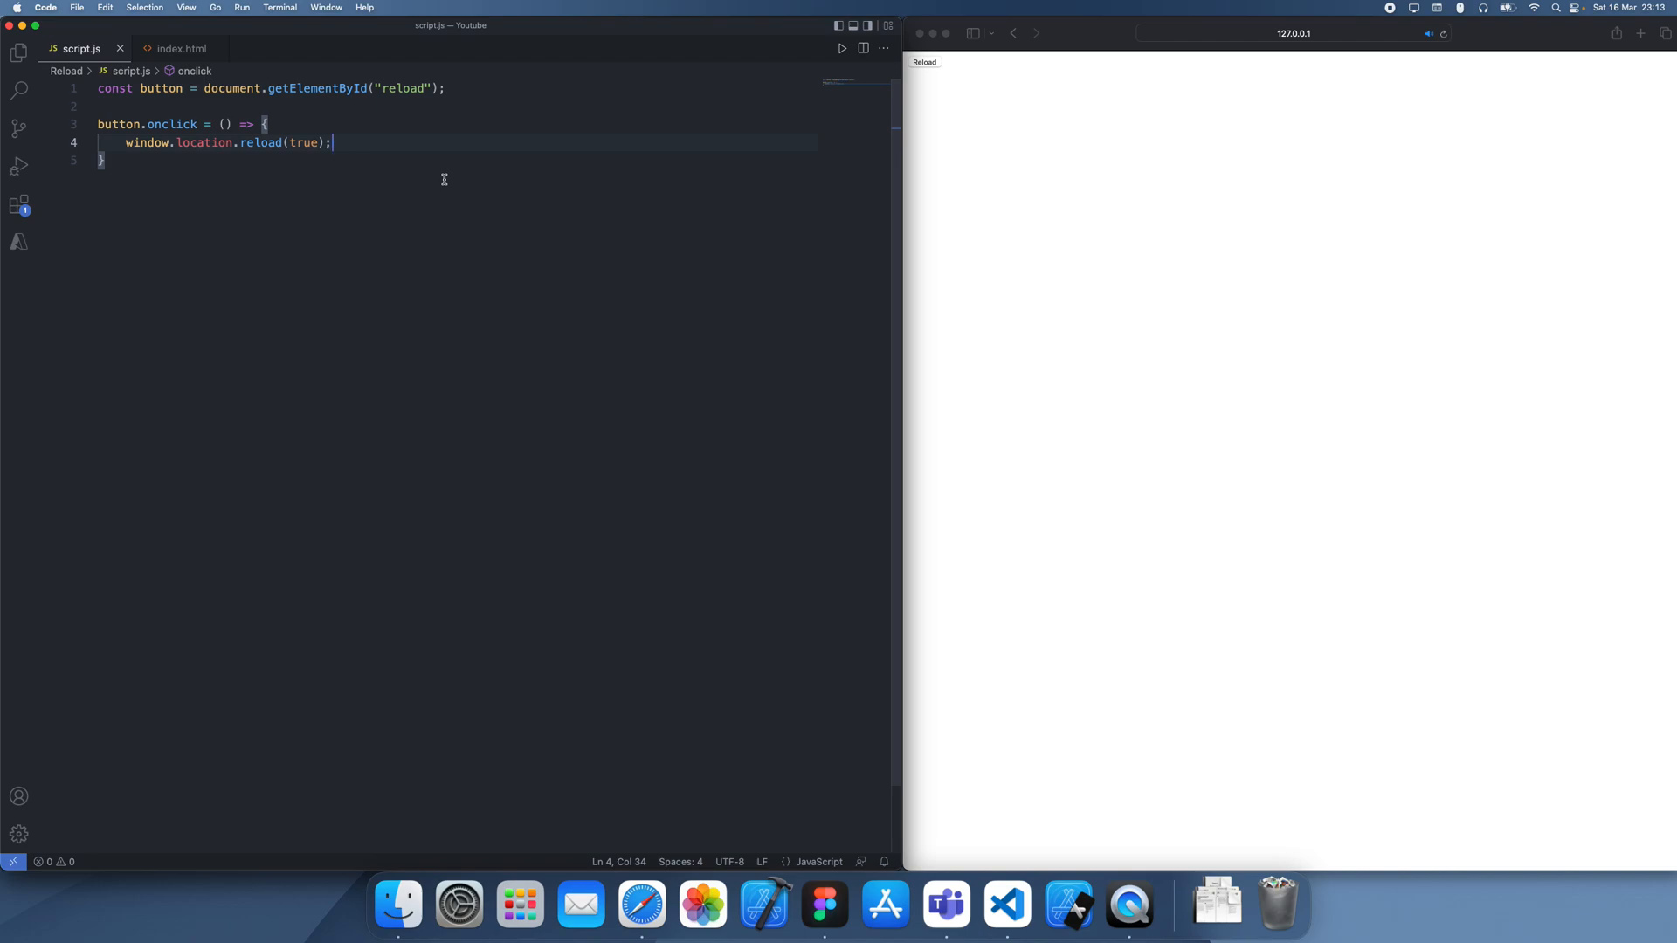
mouse_move(1085, 166)
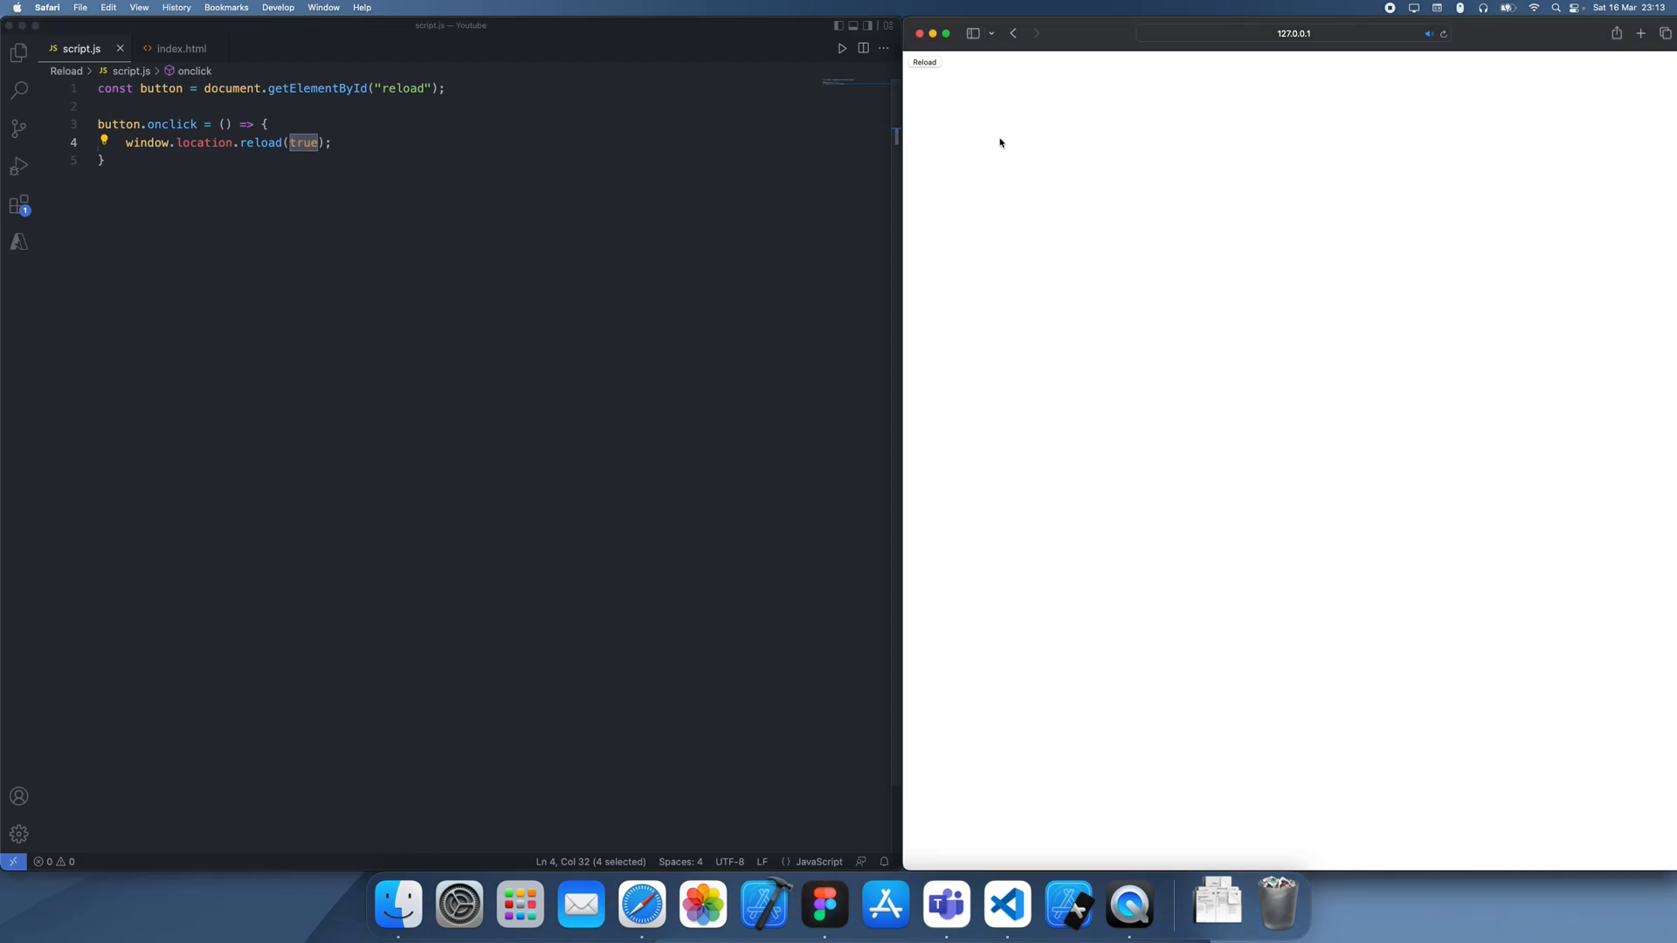
mouse_move(1009, 152)
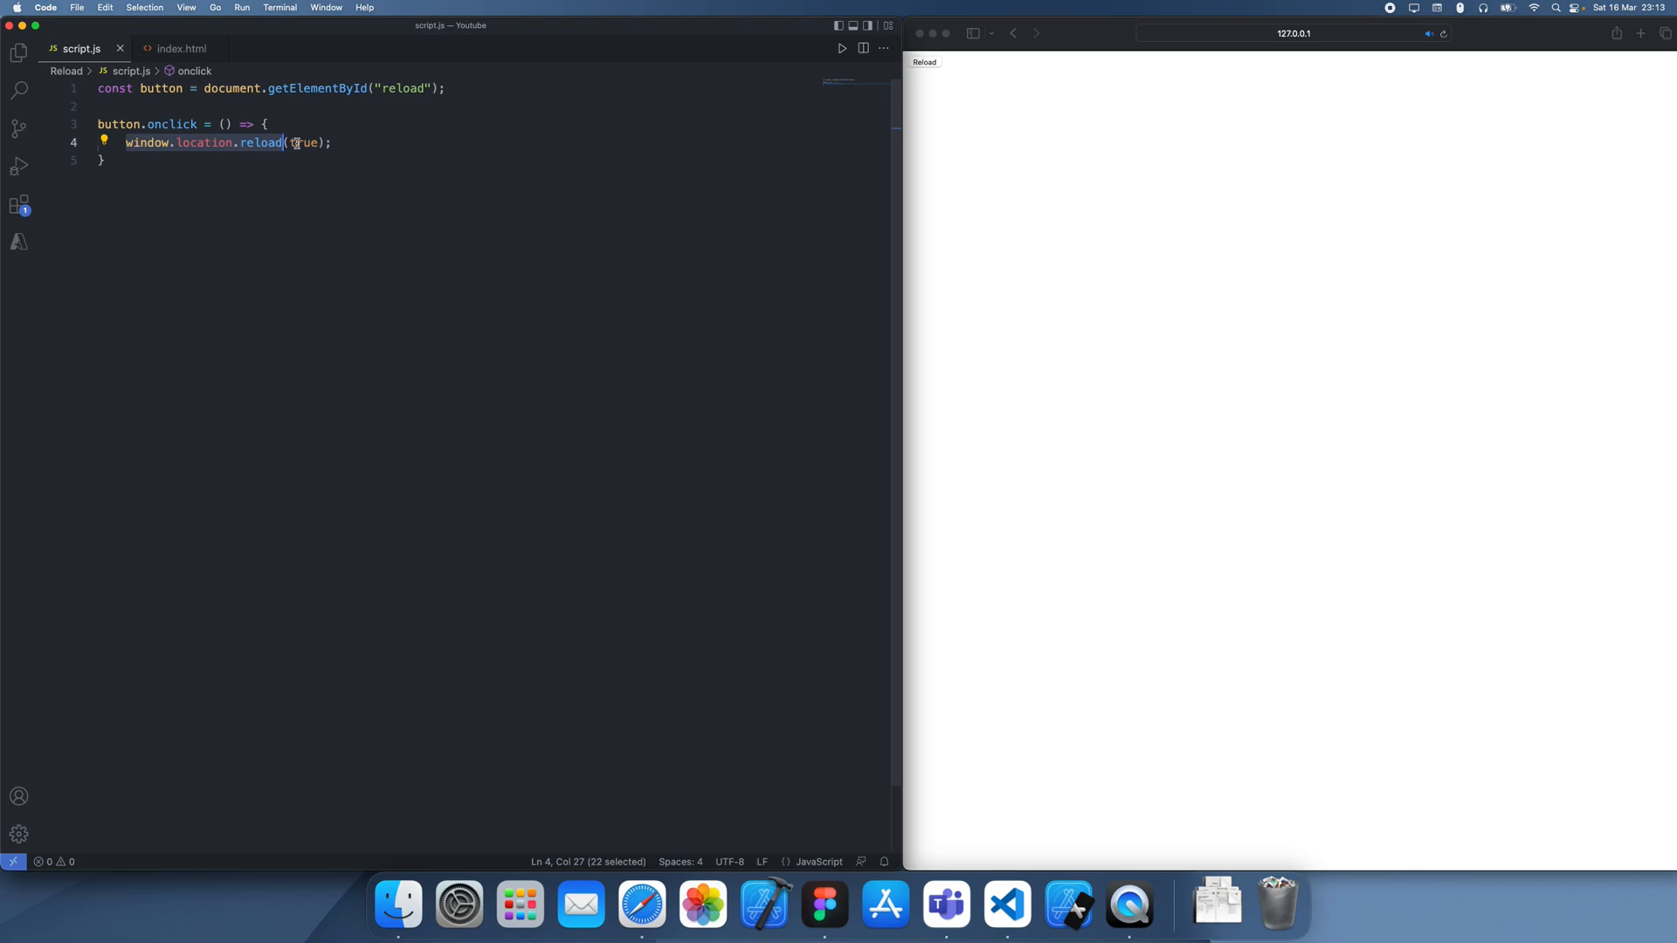
click(367, 144)
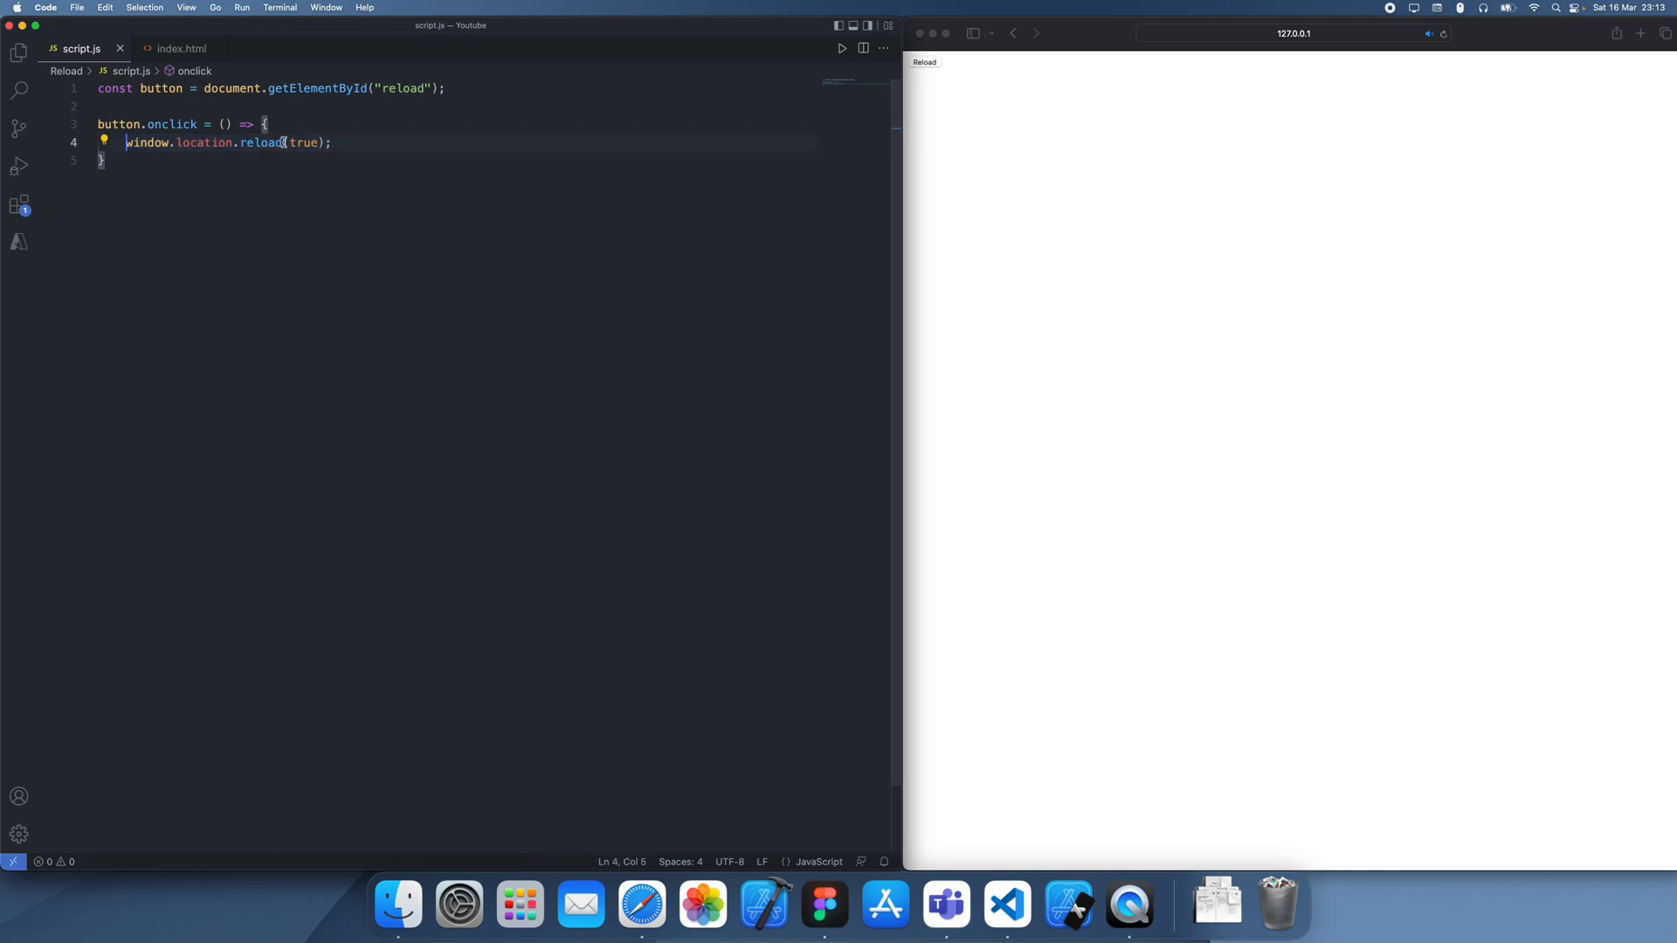
Step: Append the comment '//hard-reload (resets local cache as well)' to the reload(true) line
text(//relo)
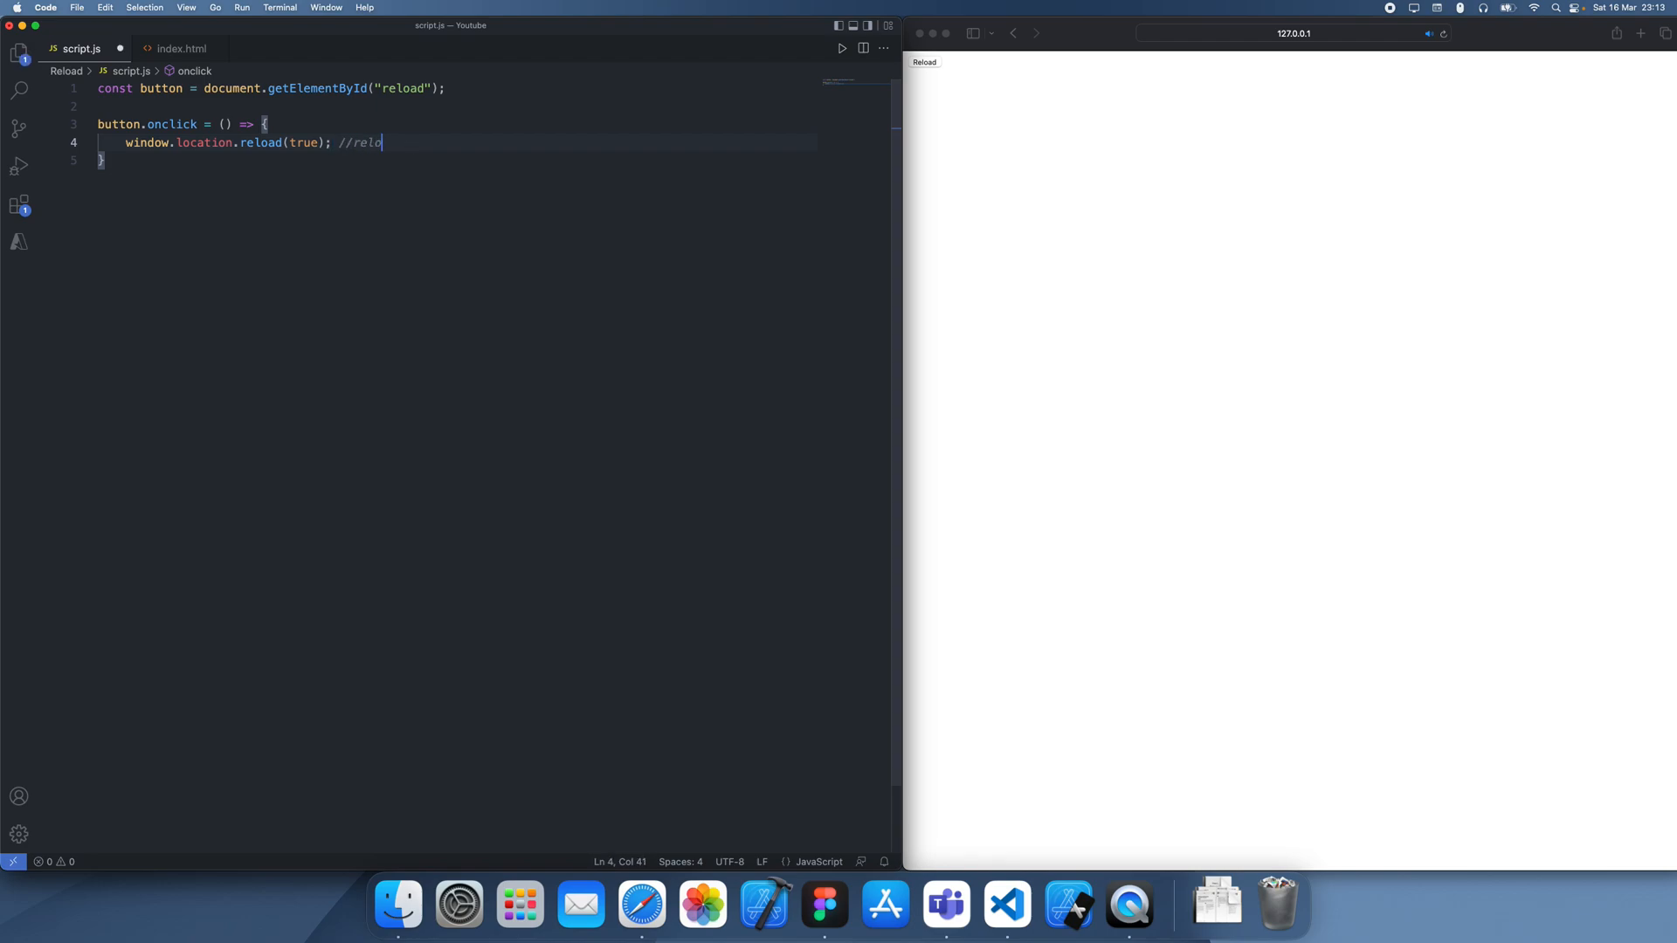
text(hard-reload)
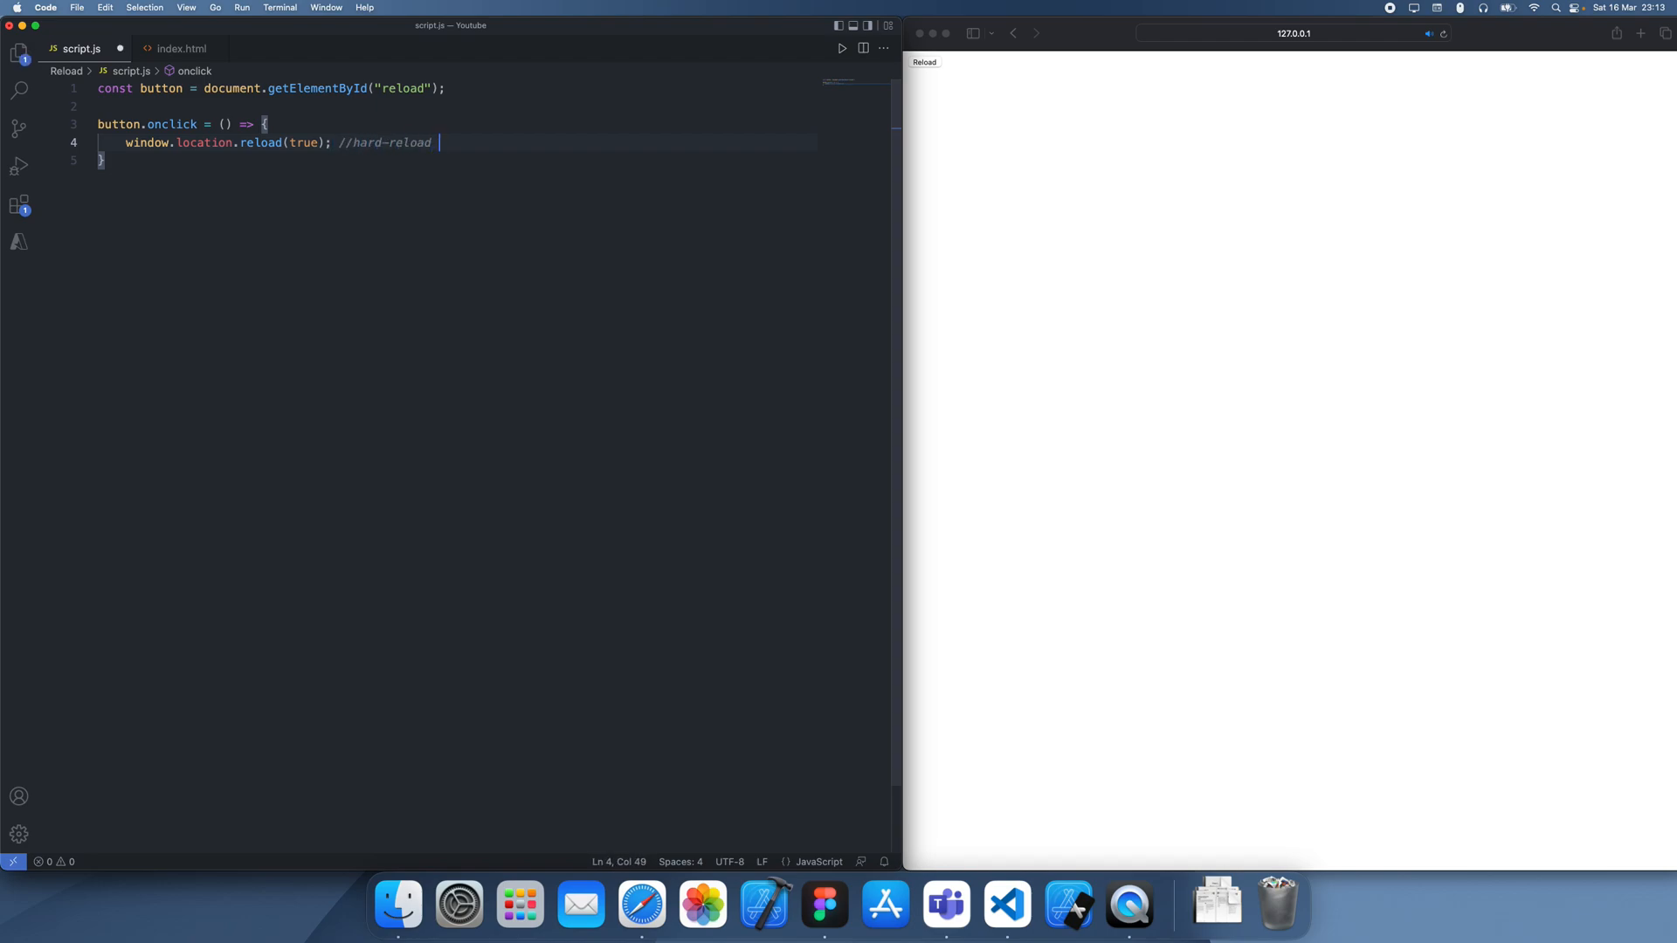
text((resets local))
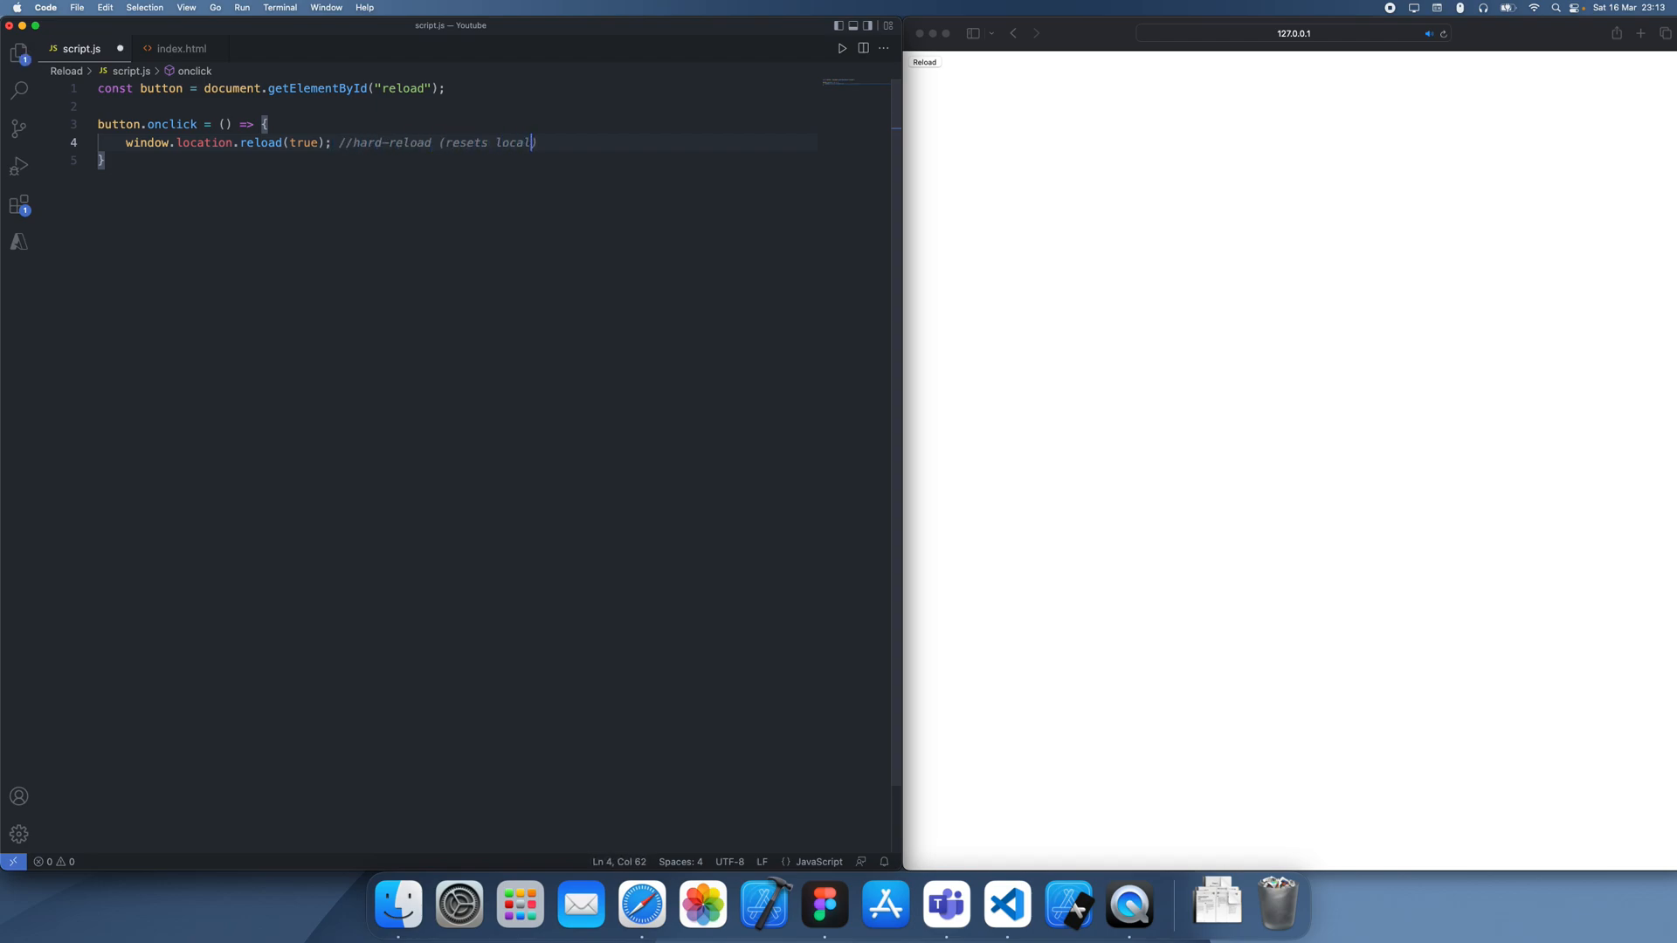
text(cache as well)
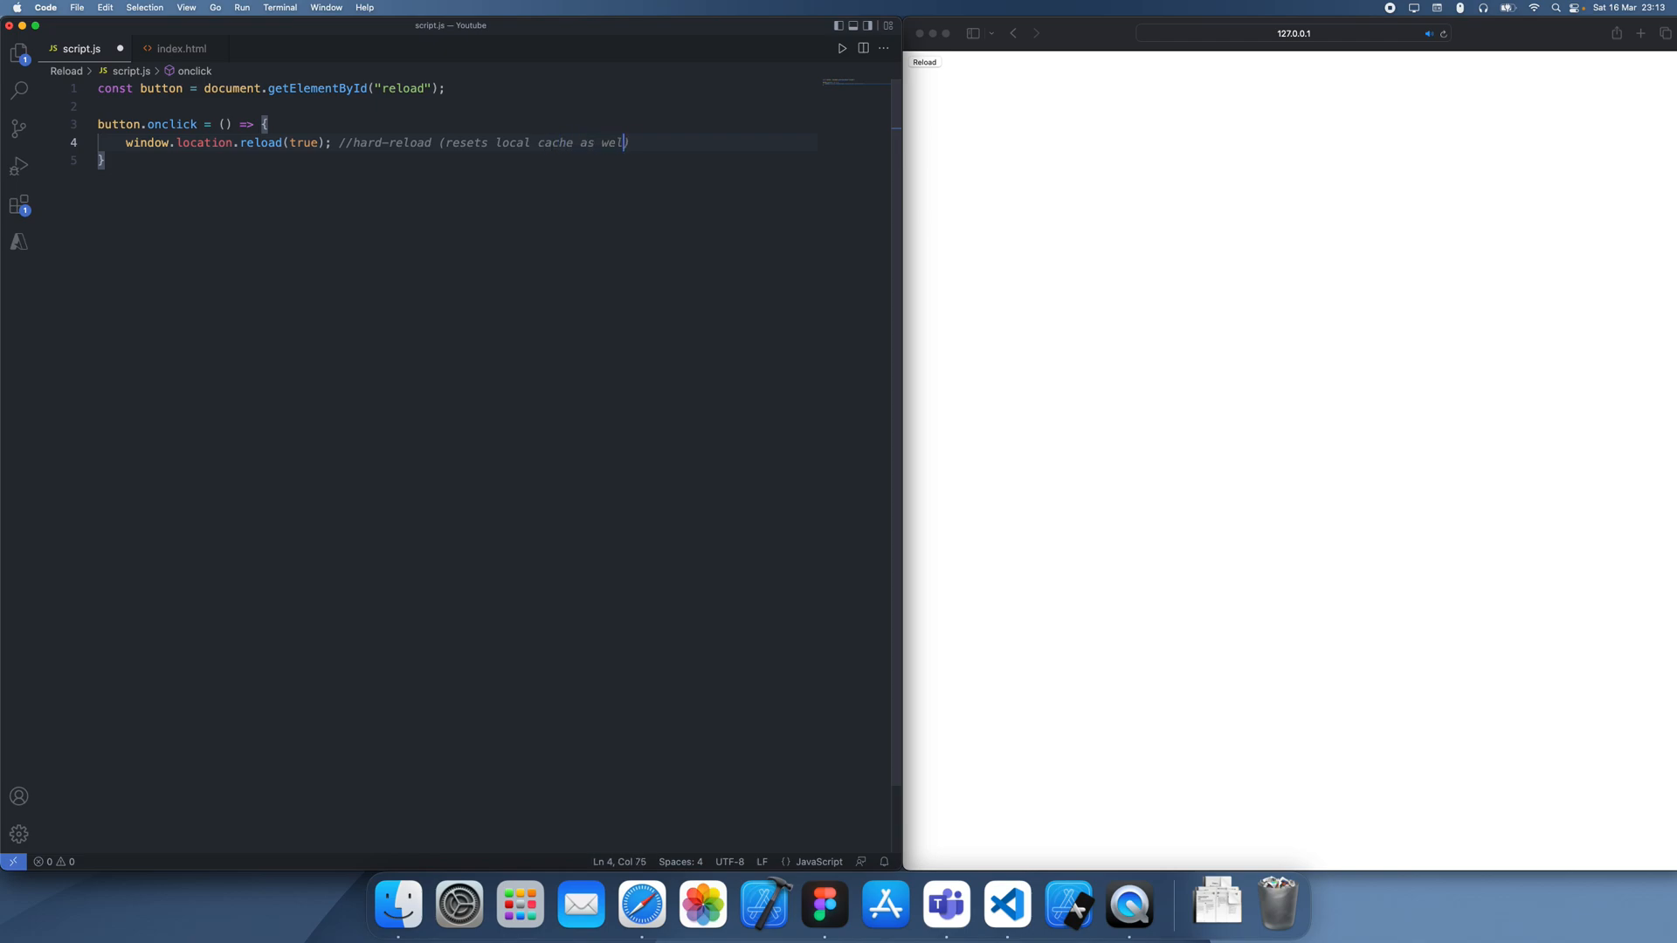
double_click(303, 142)
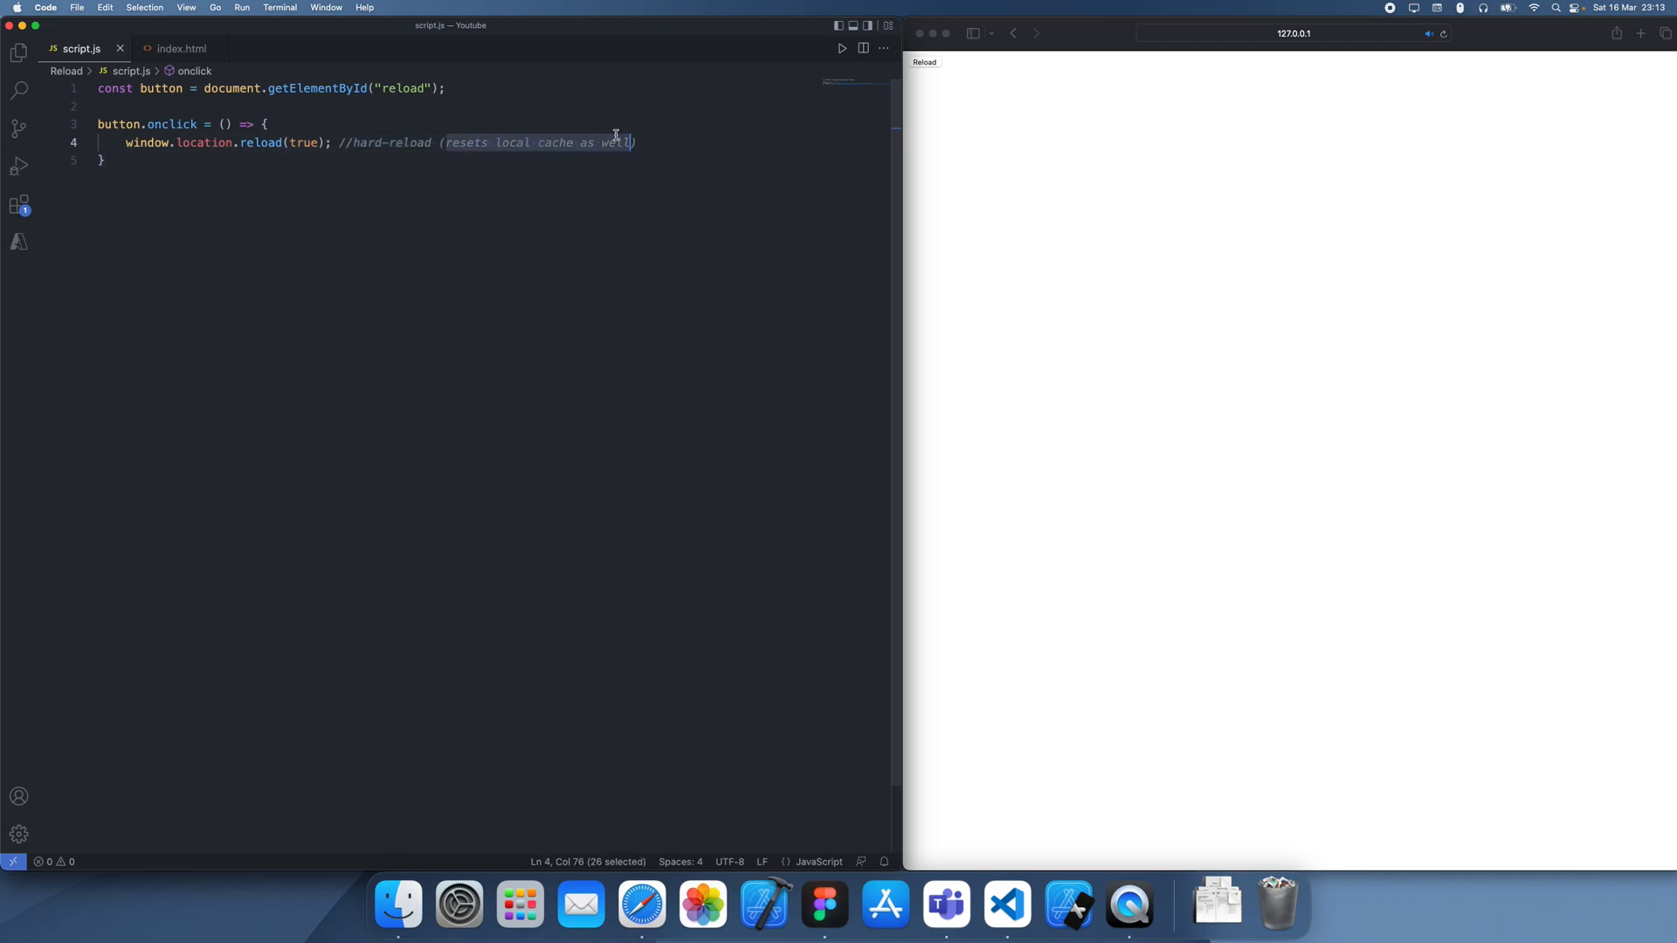
click(606, 143)
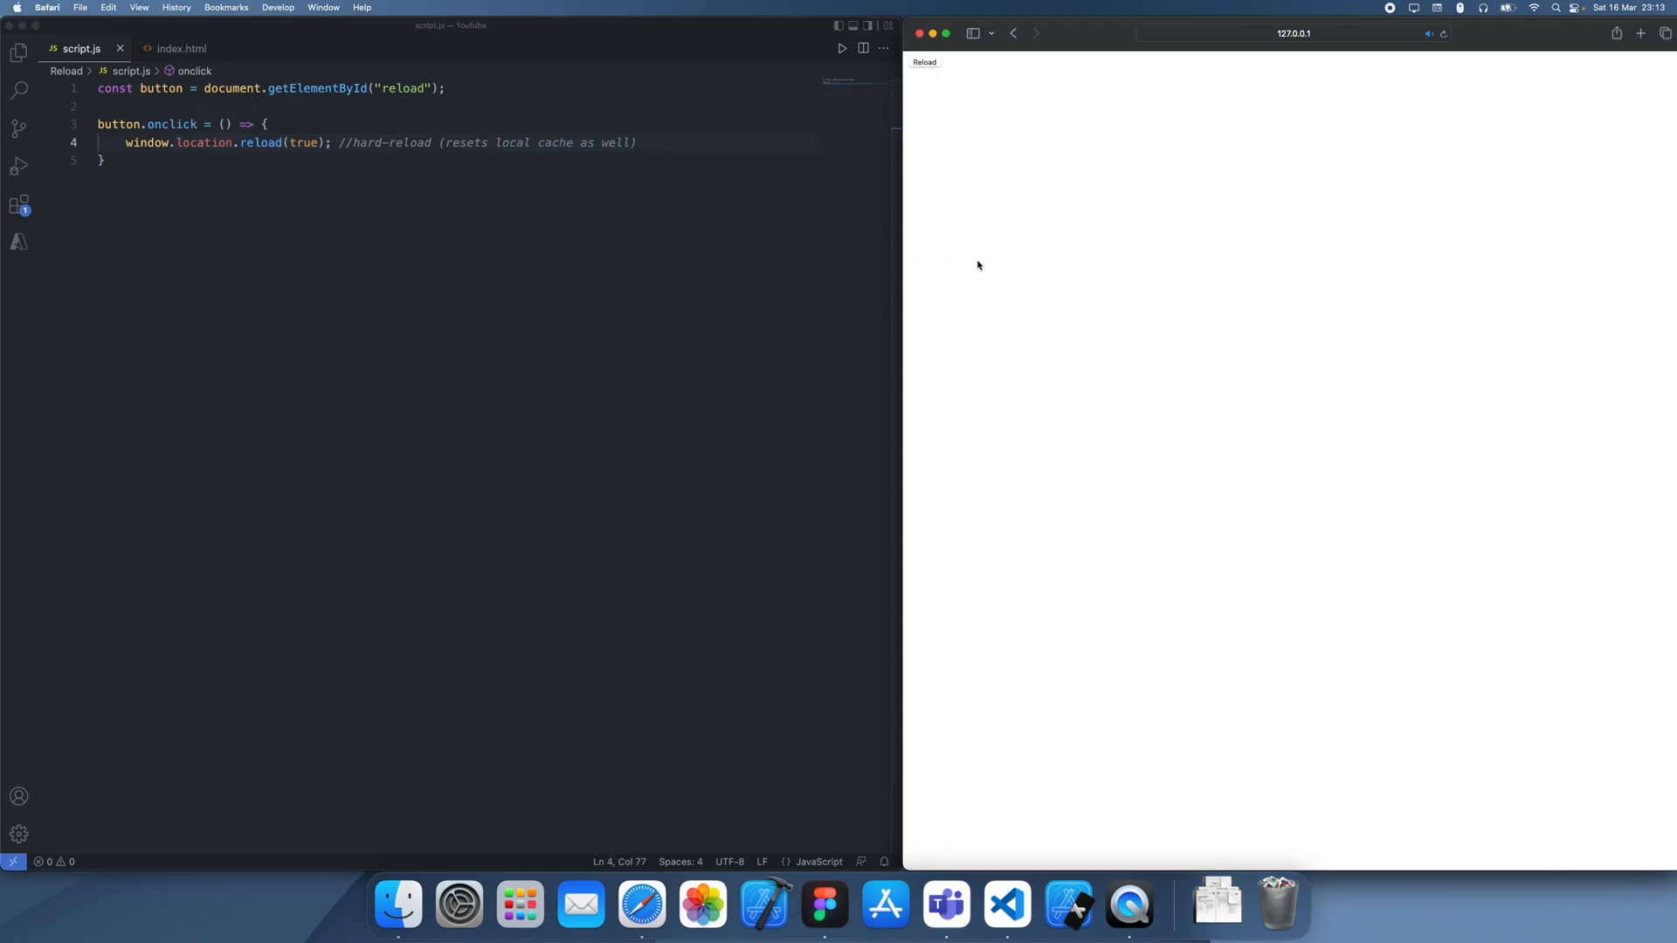
mouse_move(1191, 266)
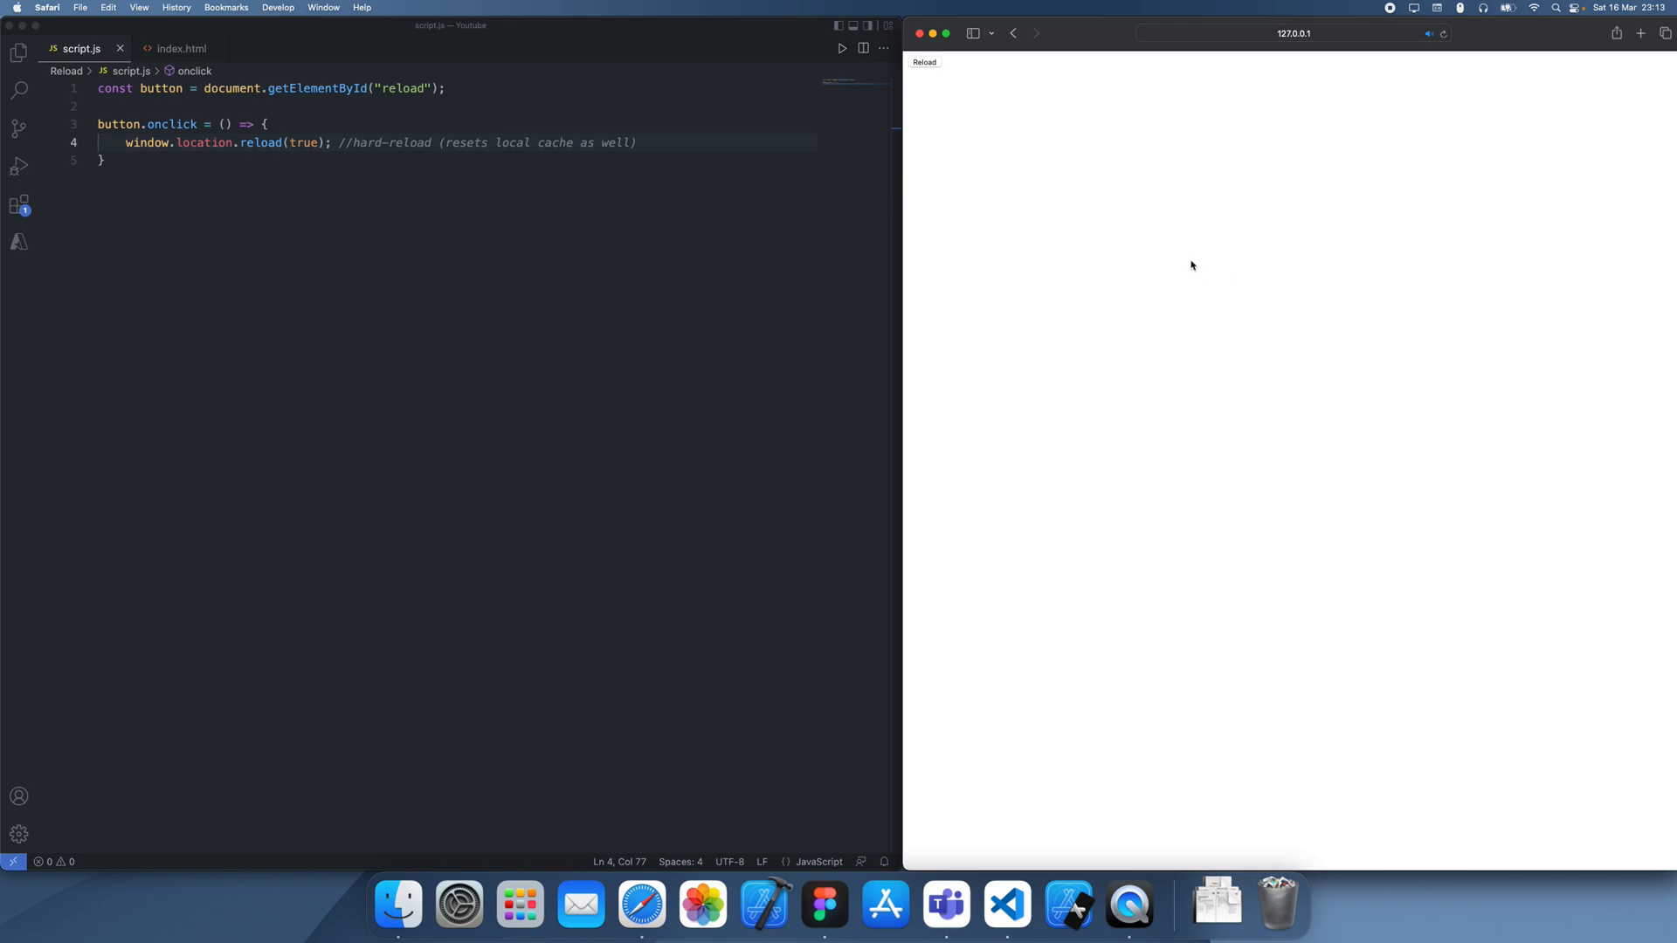